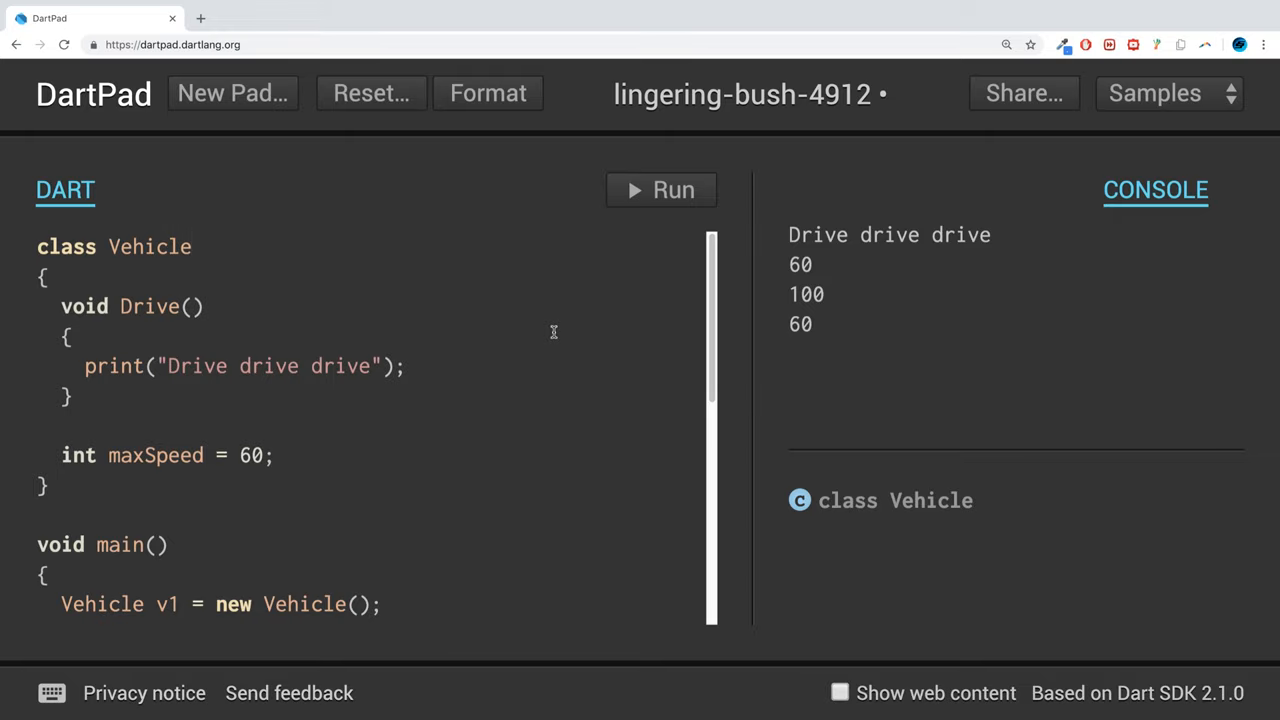
Scroll through the code and inspect the v2 variable in main.
{"action": "scroll", "scroll_direction": "down", "scroll_amount": 3}
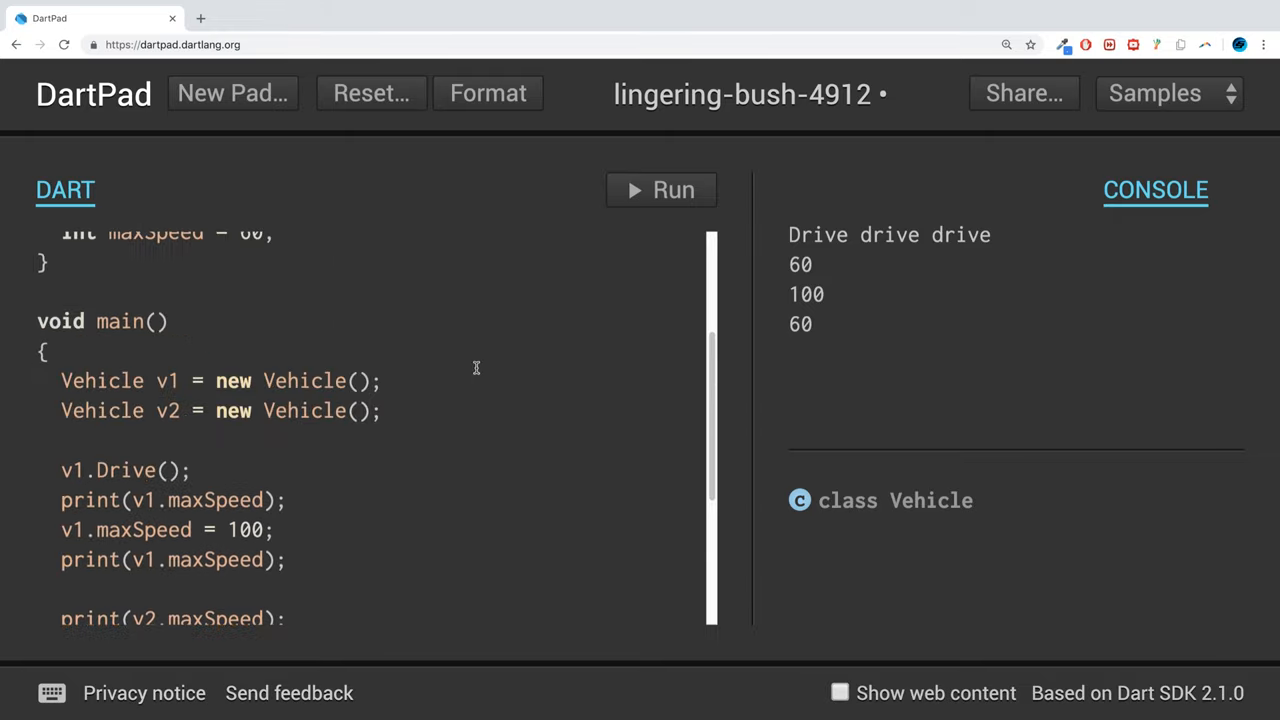
{"action": "scroll", "scroll_direction": "up", "scroll_amount": 3}
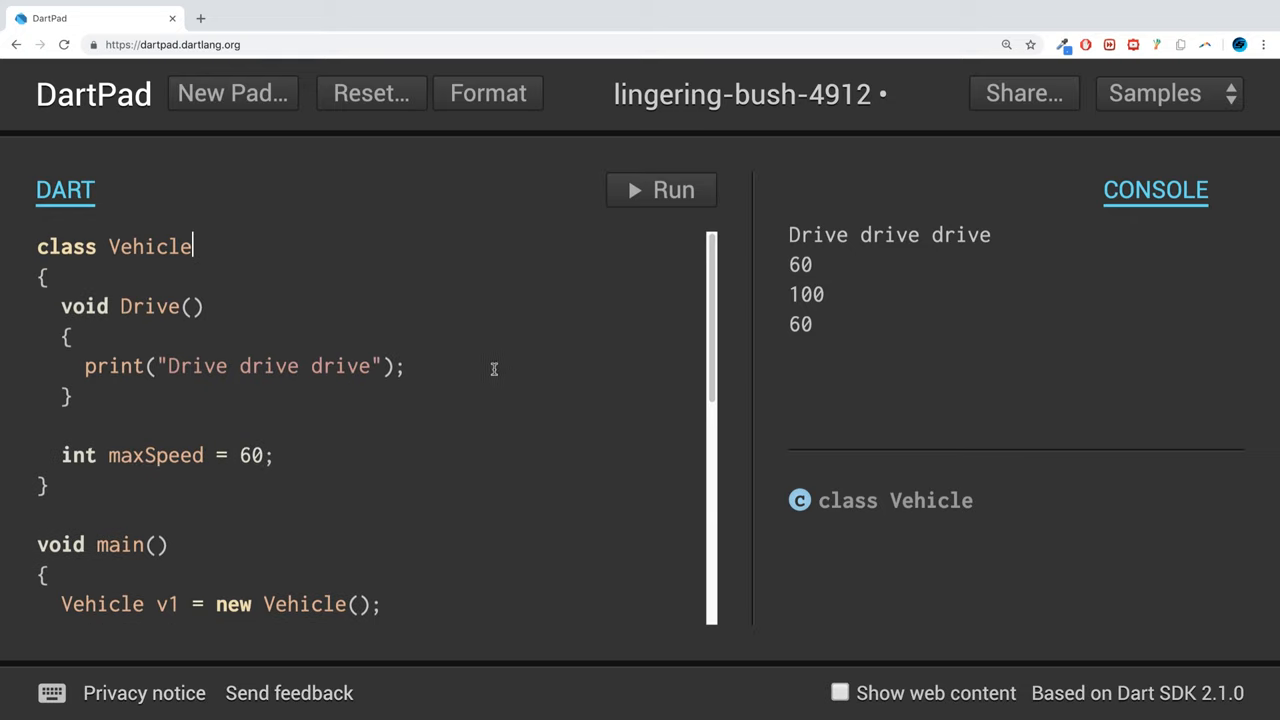
{"action": "mouse_move", "coordinate": [505, 338]}
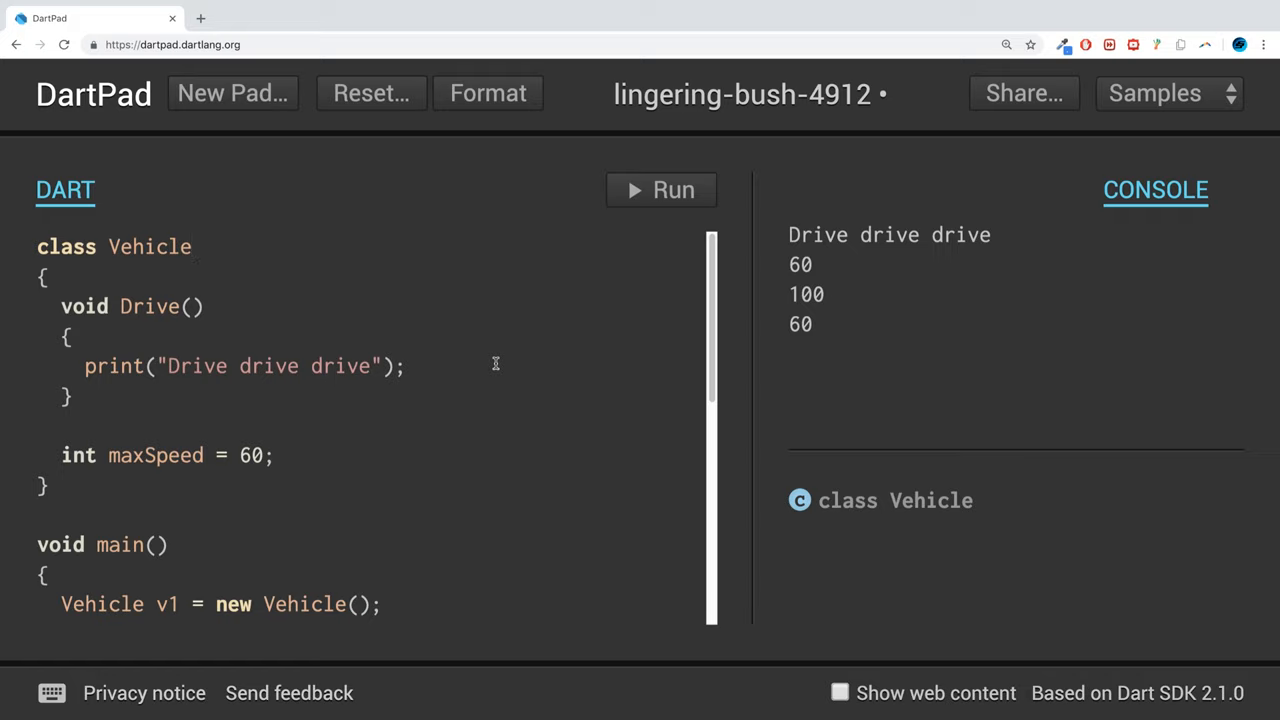
{"action": "scroll", "scroll_direction": "down", "scroll_amount": 3}
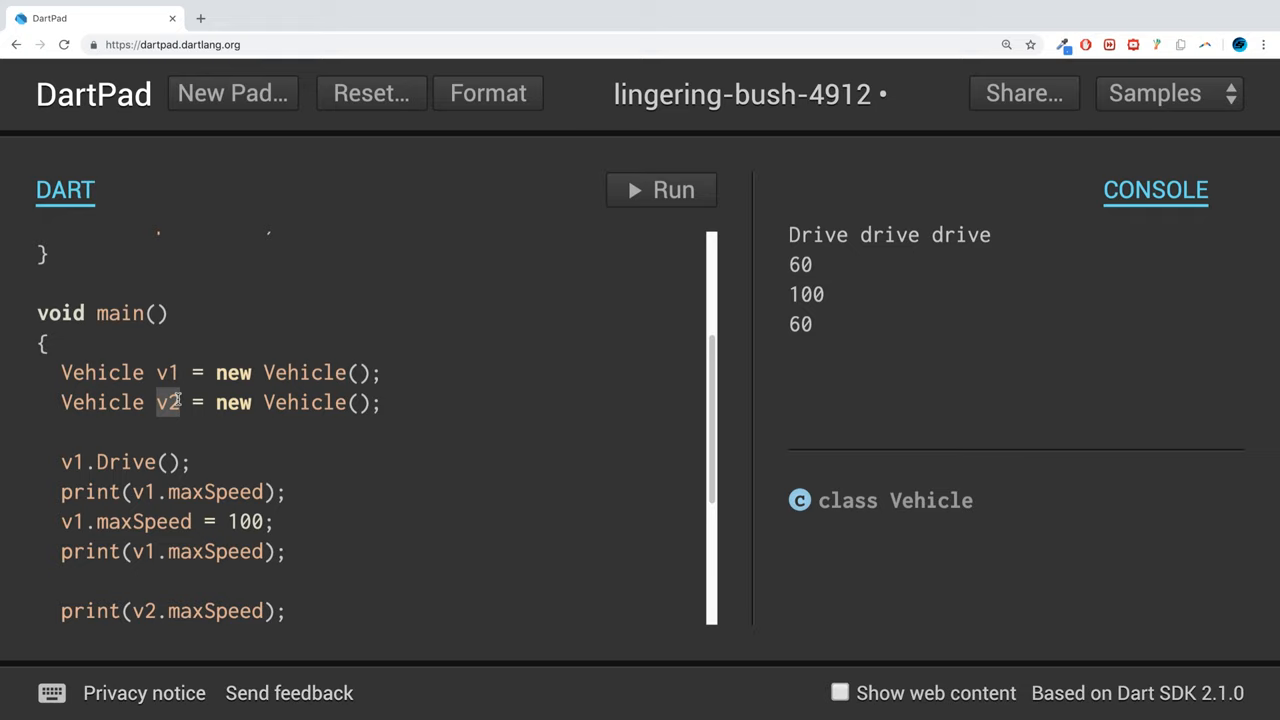
{"action": "left_click", "coordinate": [303, 372]}
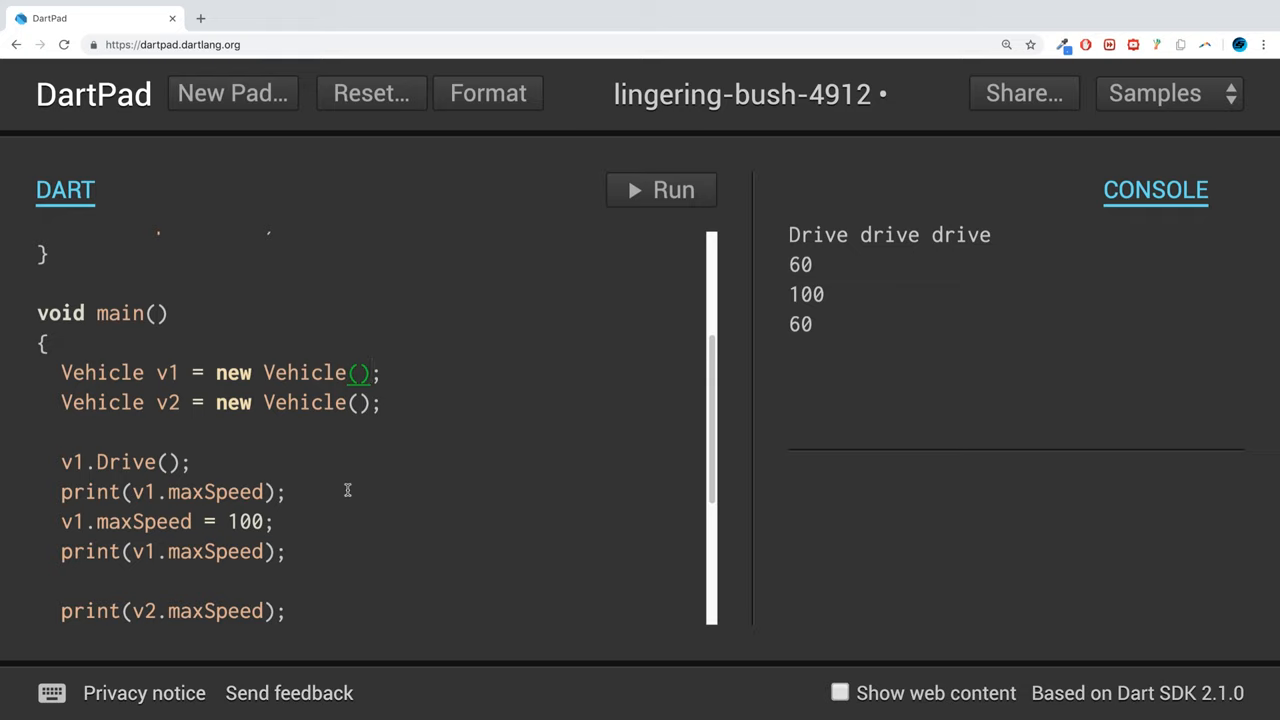
{"action": "scroll", "scroll_direction": "up", "scroll_amount": 3}
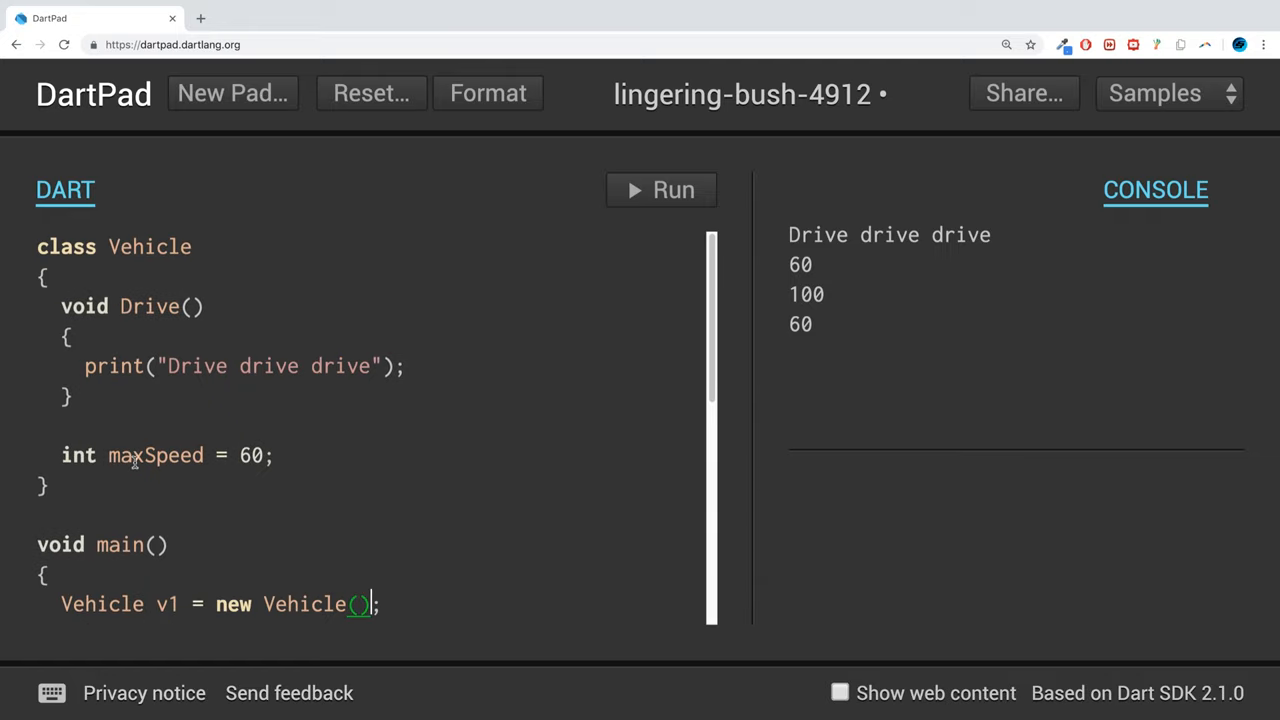
Add a Vehicle() constructor printing "Hi" above the Drive() method.
{"action": "key", "text": "Enter"}
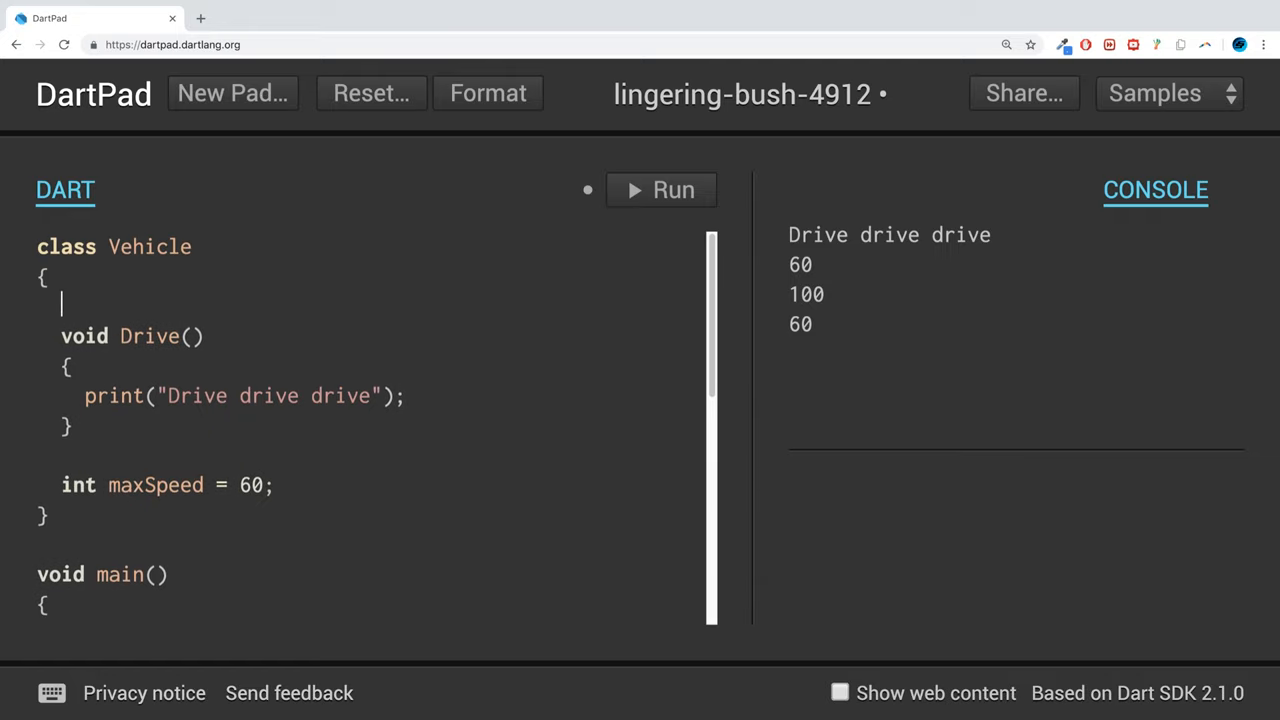
{"action": "type", "text": "Ve"}
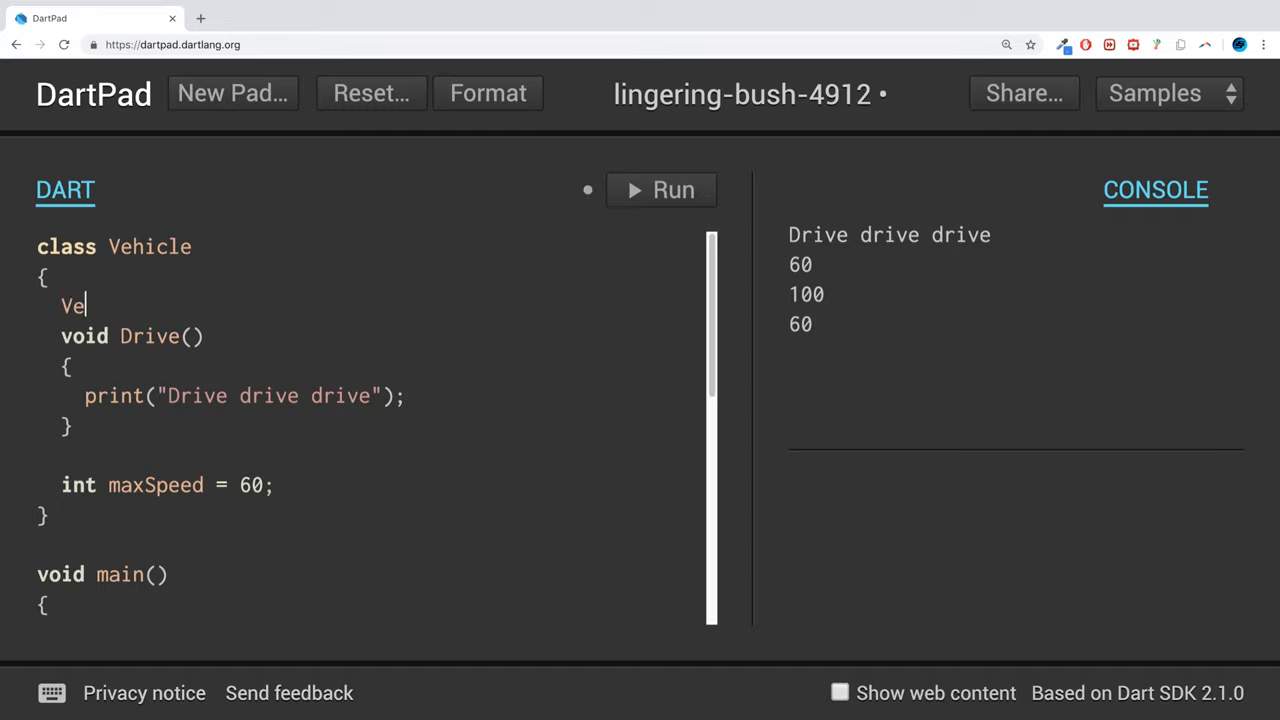
{"action": "type", "text": "hicle()"}
{"action": "type", "text": "{"}
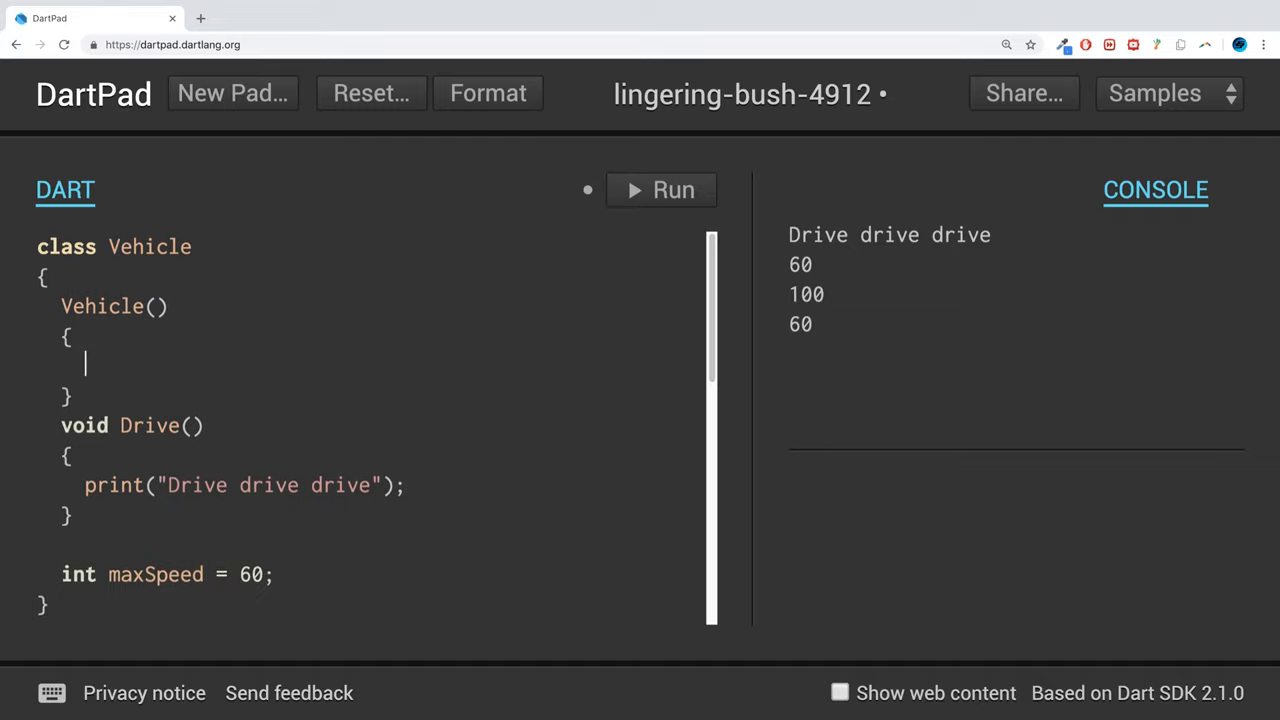
{"action": "key", "text": "enter"}
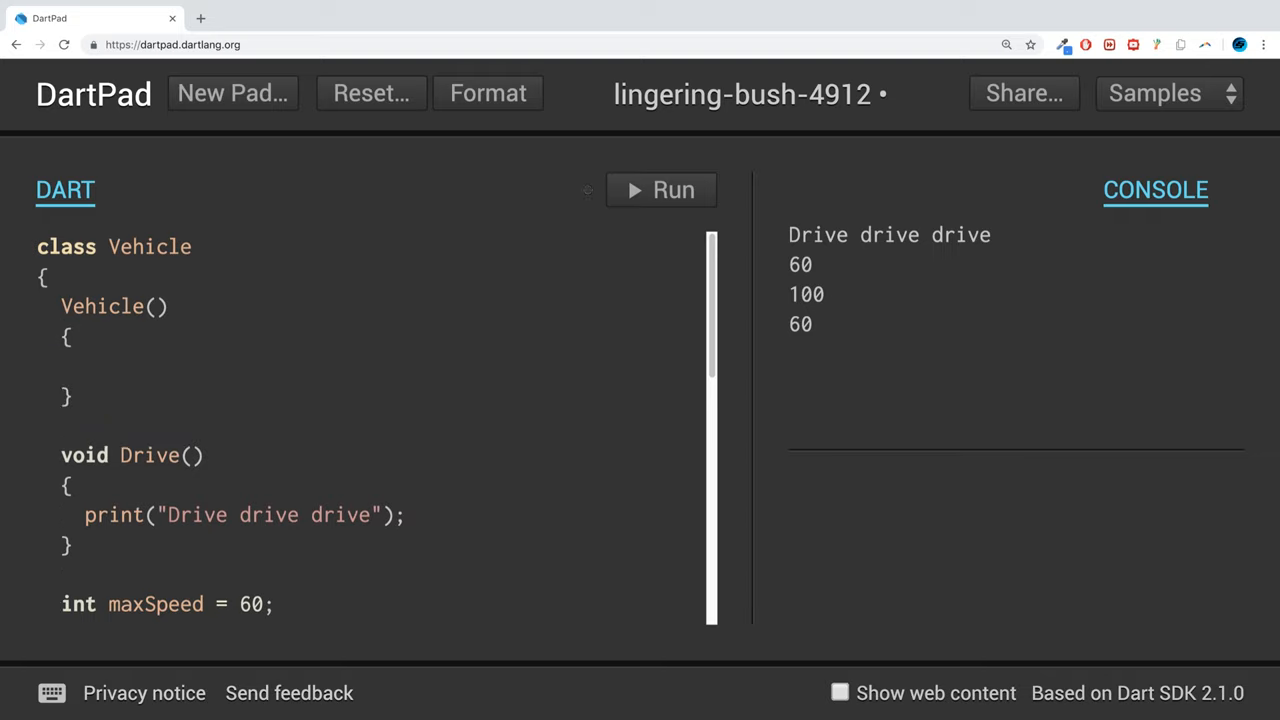
{"action": "left_click", "coordinate": [64, 337]}
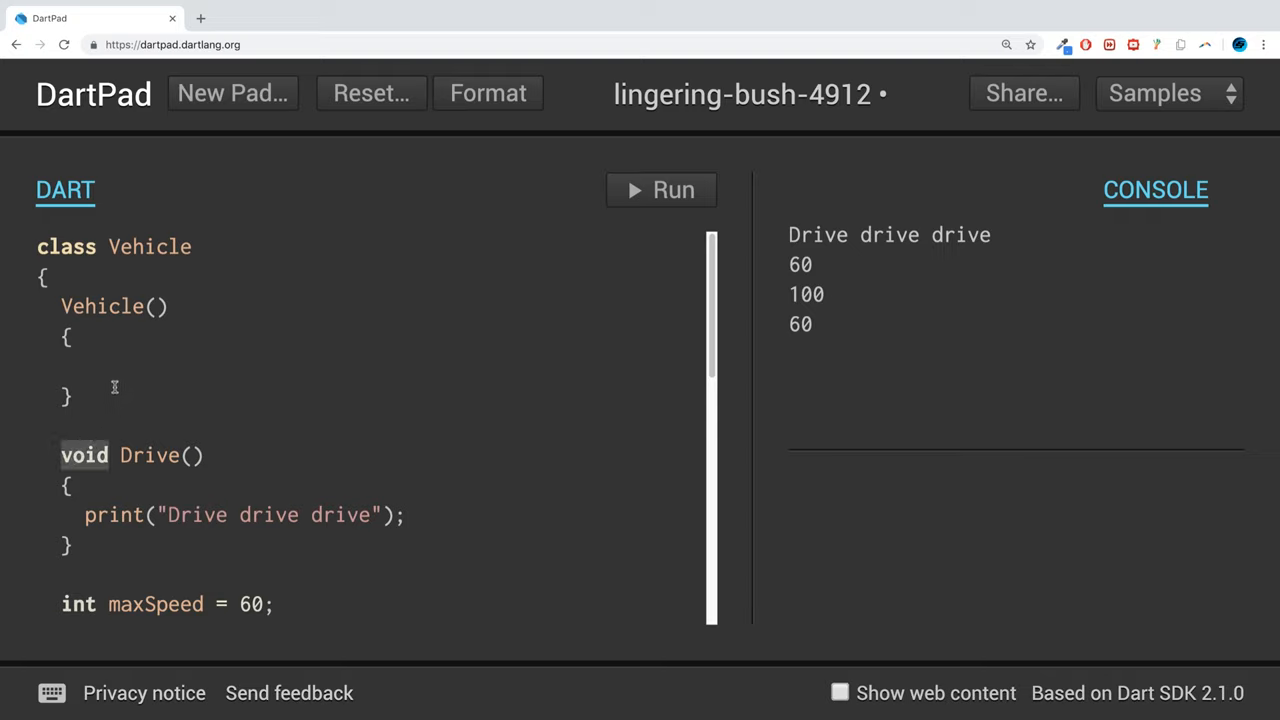
{"action": "type", "text": "print()"}
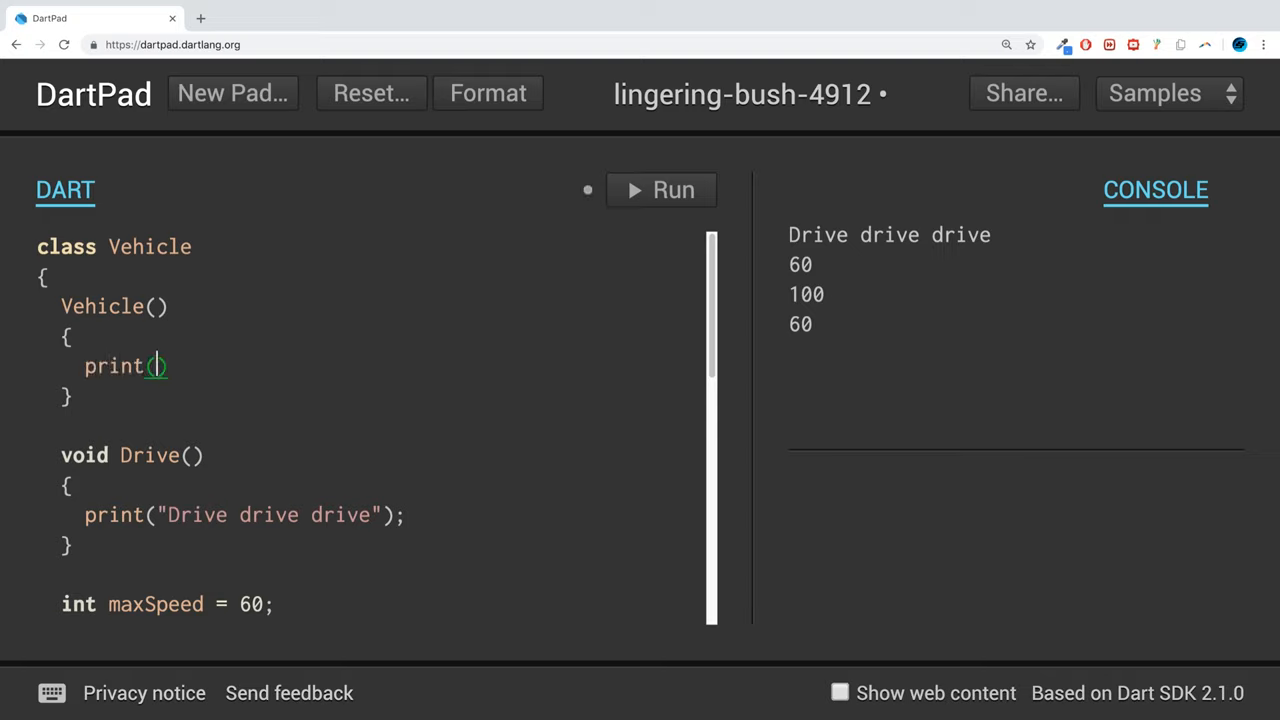
{"action": "type", "text": "\"\""}
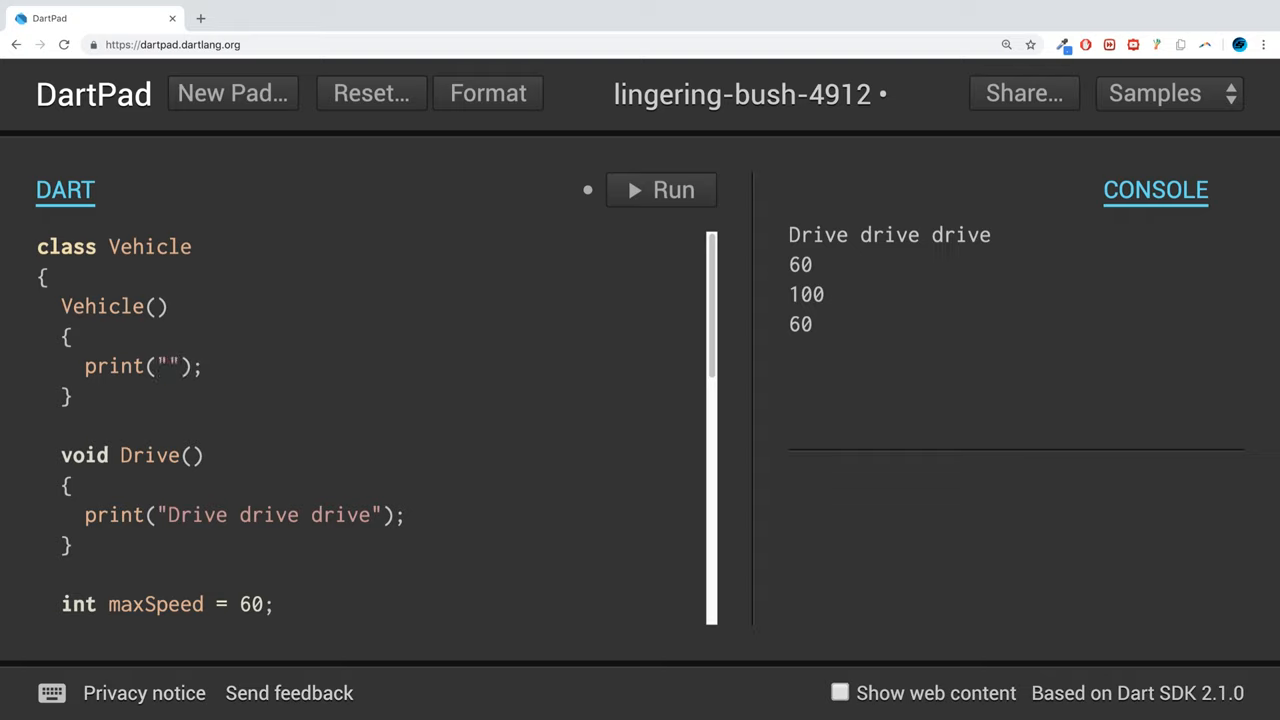
{"action": "type", "text": "Hi"}
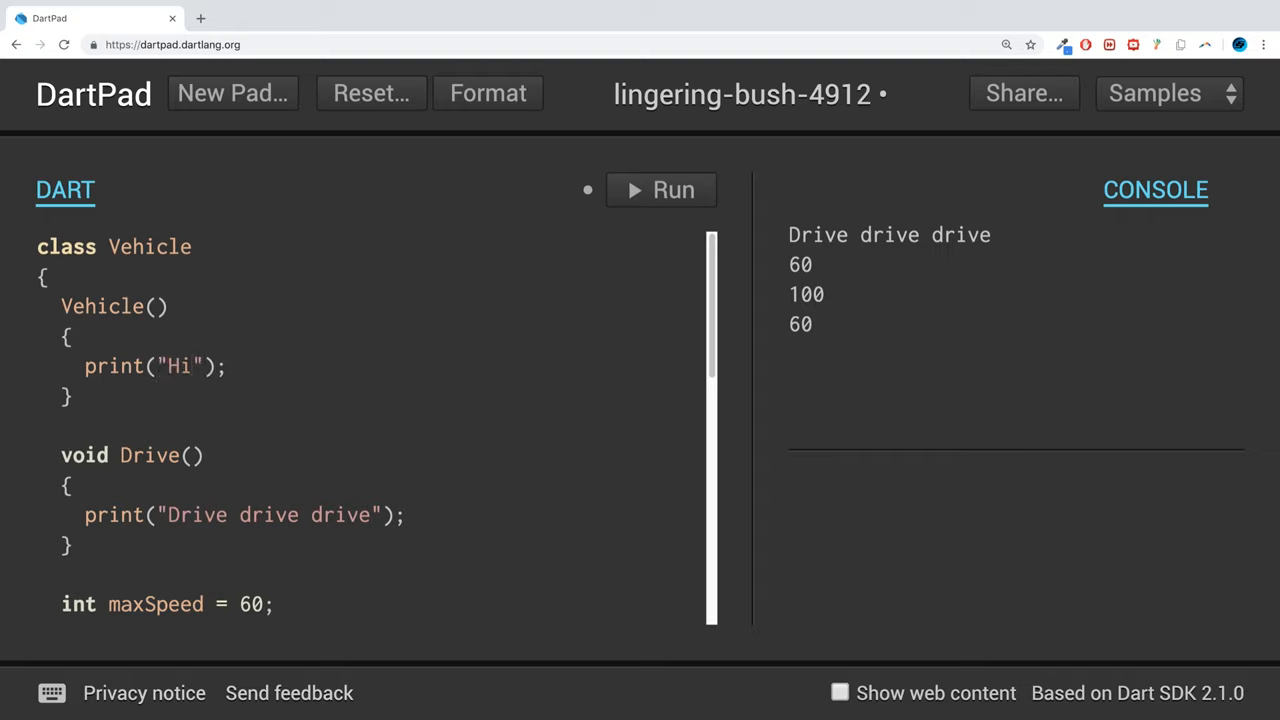
{"action": "scroll", "scroll_direction": "down", "scroll_amount": 3}
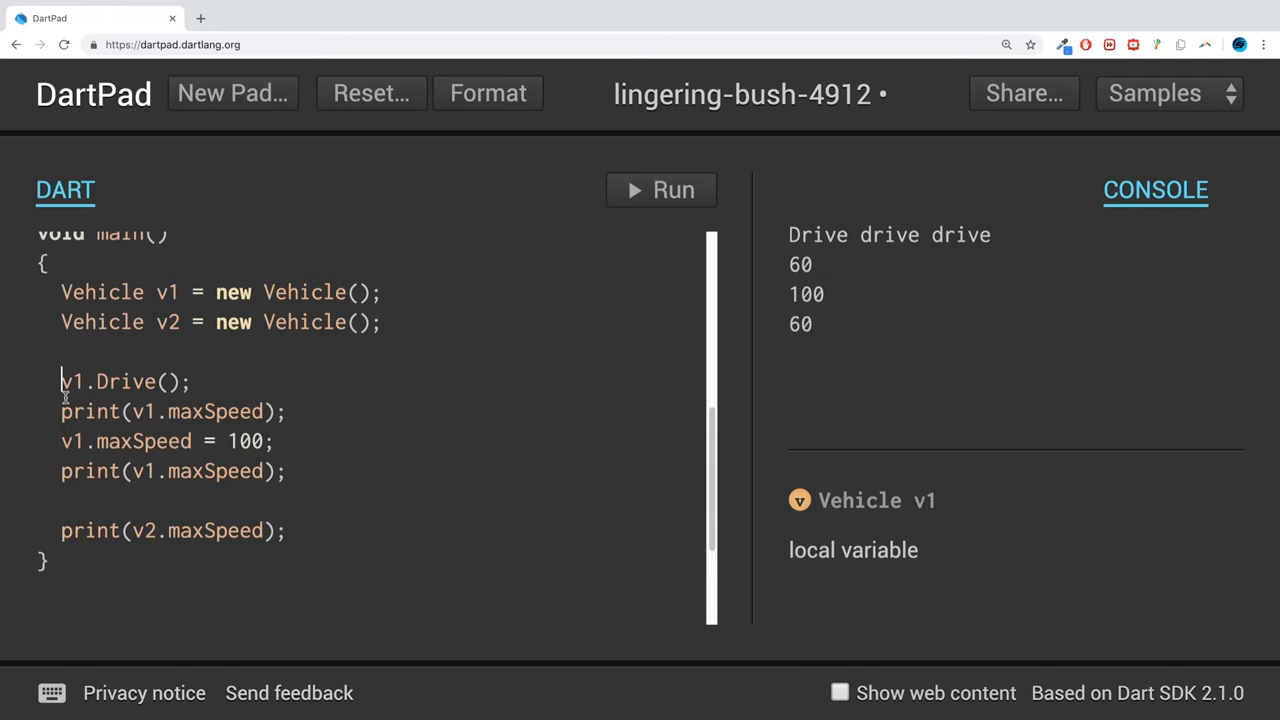
Wrap main's Drive and maxSpeed lines in /* */ and run, printing Hi twice.
{"action": "type", "text": "*"}
{"action": "left_click", "coordinate": [369, 531]}
{"action": "type", "text": "*/"}
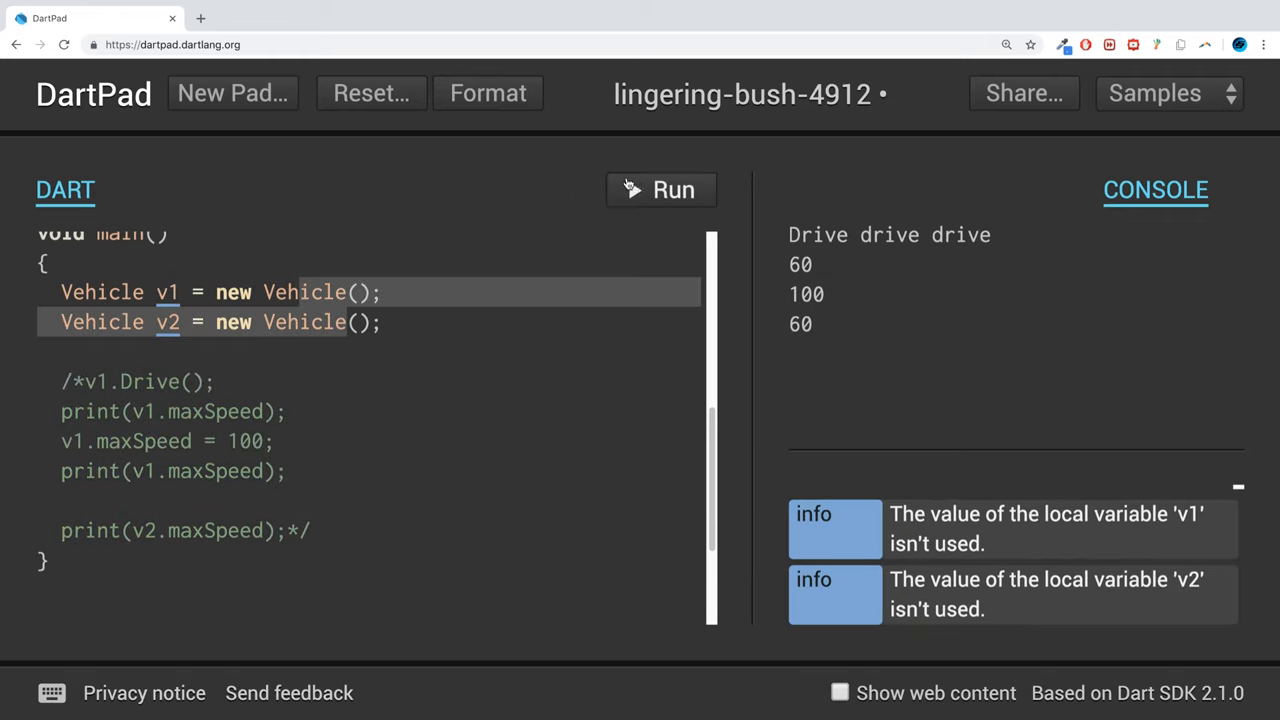
{"action": "left_click", "coordinate": [660, 190]}
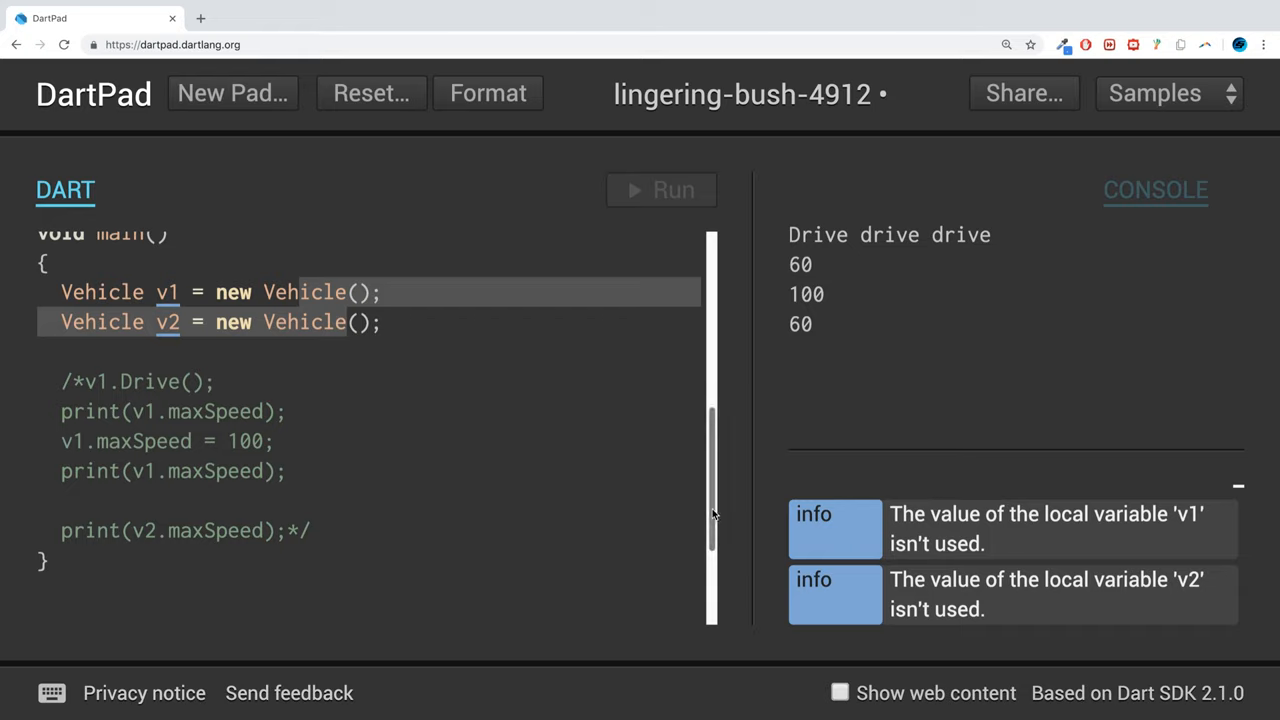
{"action": "left_click", "coordinate": [660, 190]}
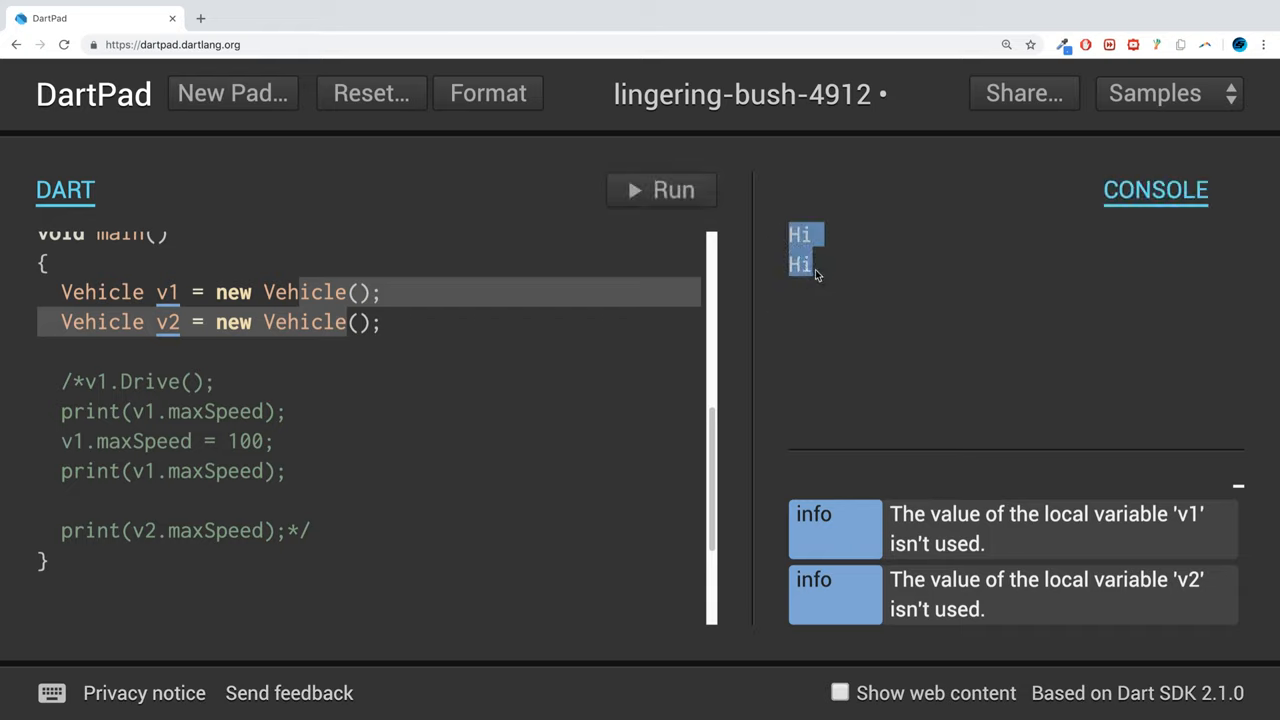
{"action": "left_click", "coordinate": [170, 292]}
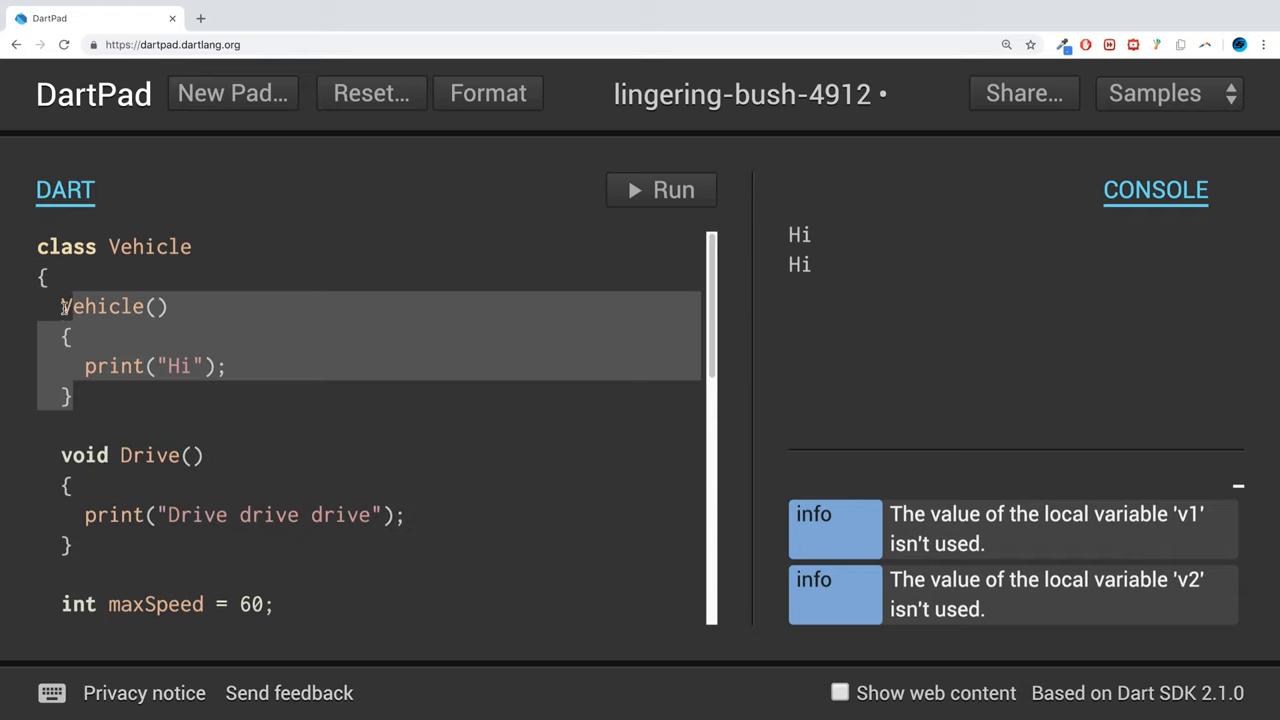
{"action": "scroll", "scroll_direction": "down", "scroll_amount": 3}
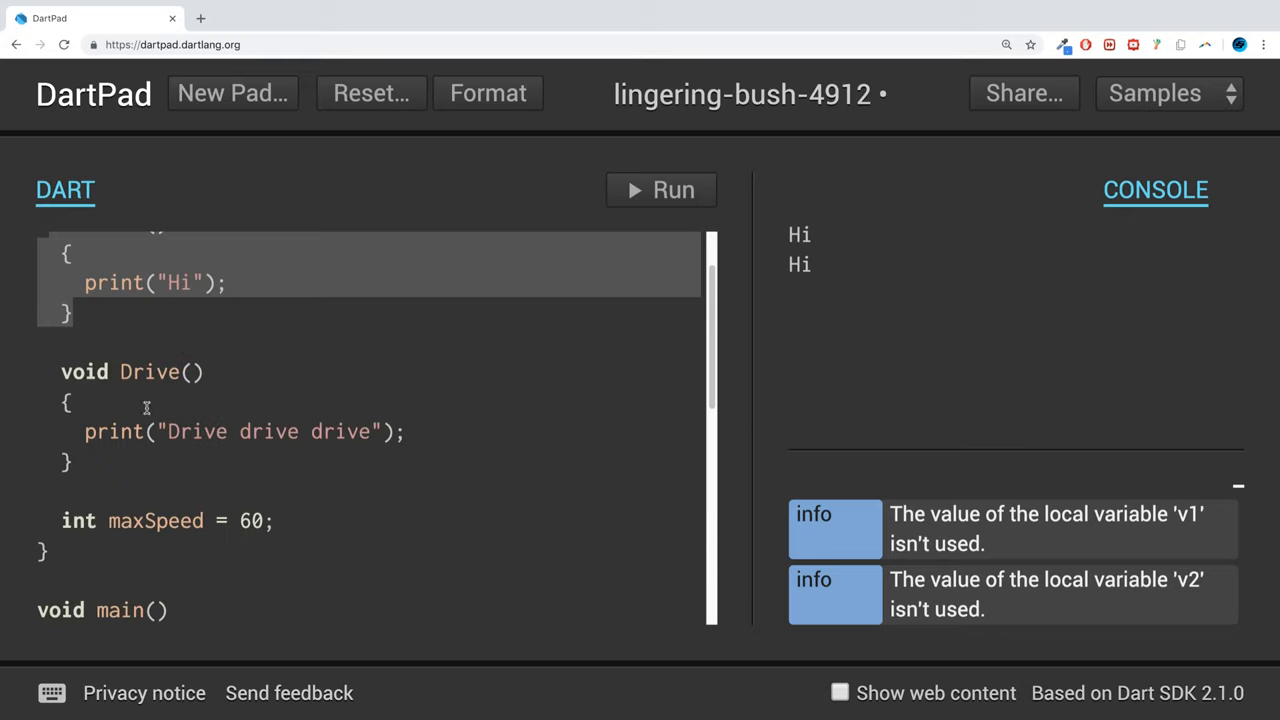
{"action": "scroll", "scroll_direction": "up", "scroll_amount": 3}
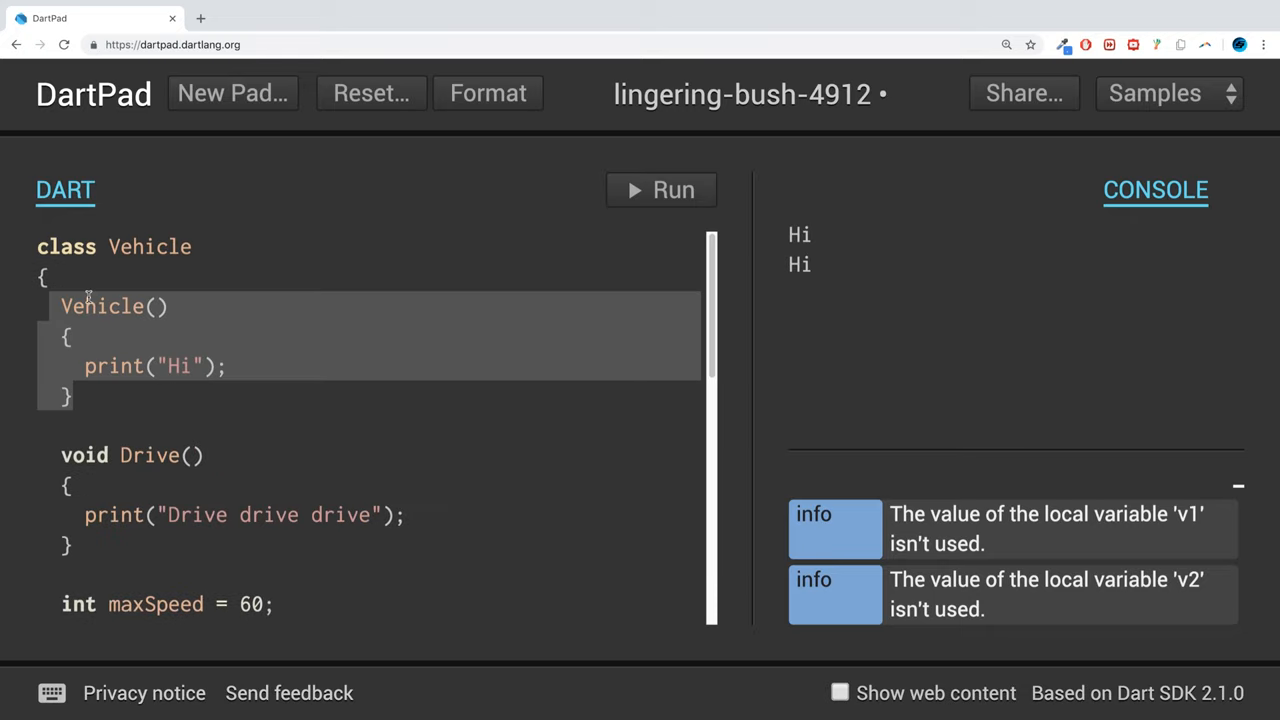
{"action": "left_click", "coordinate": [75, 335]}
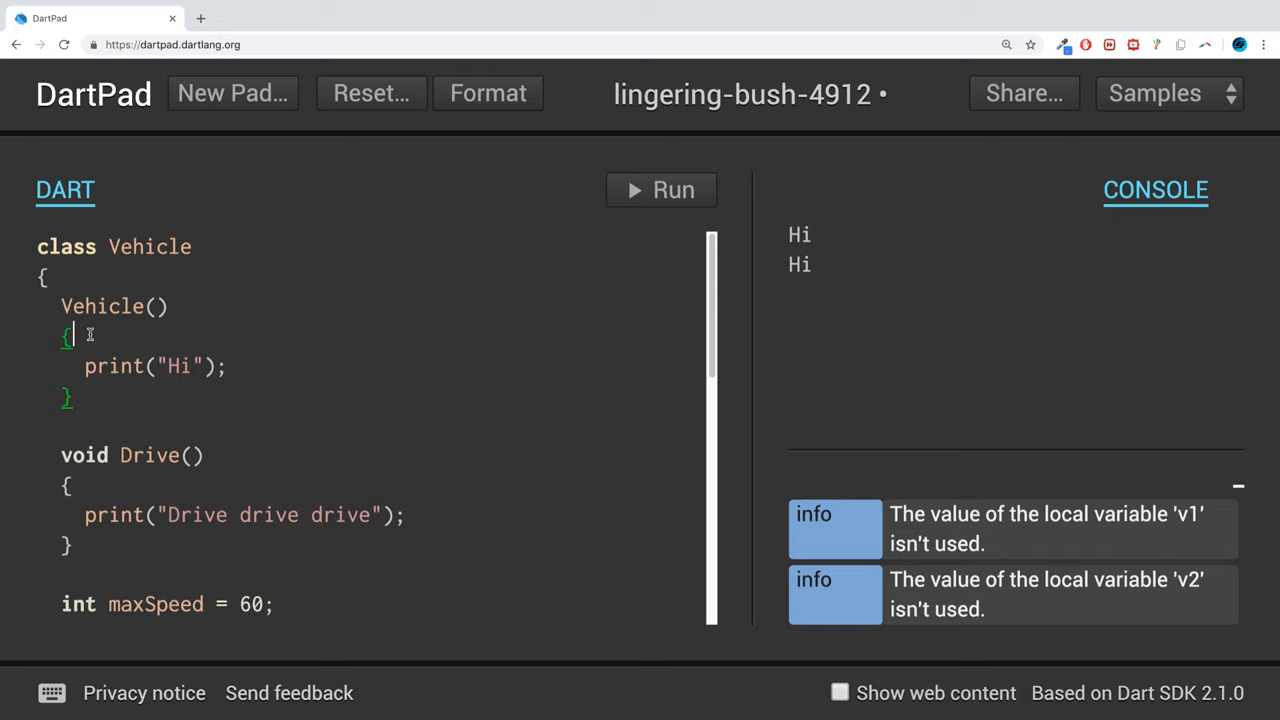
{"action": "scroll", "scroll_direction": "down", "scroll_amount": 3}
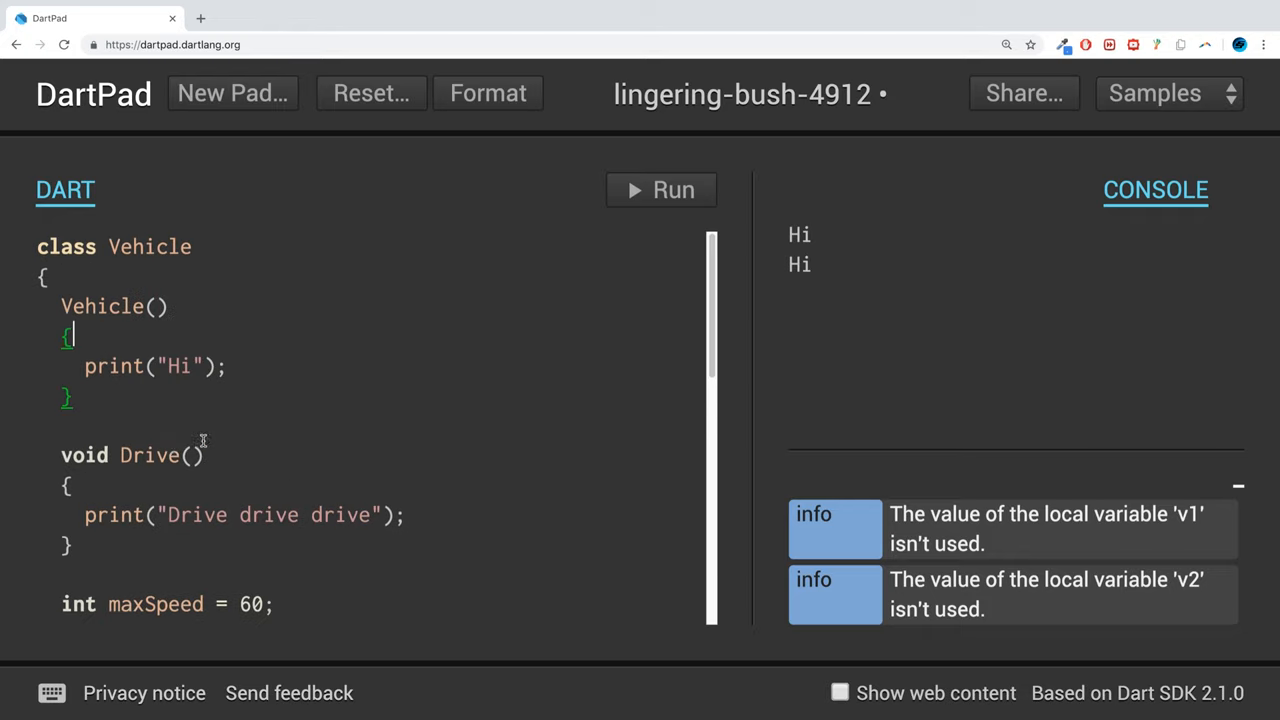
{"action": "mouse_move", "coordinate": [57, 294]}
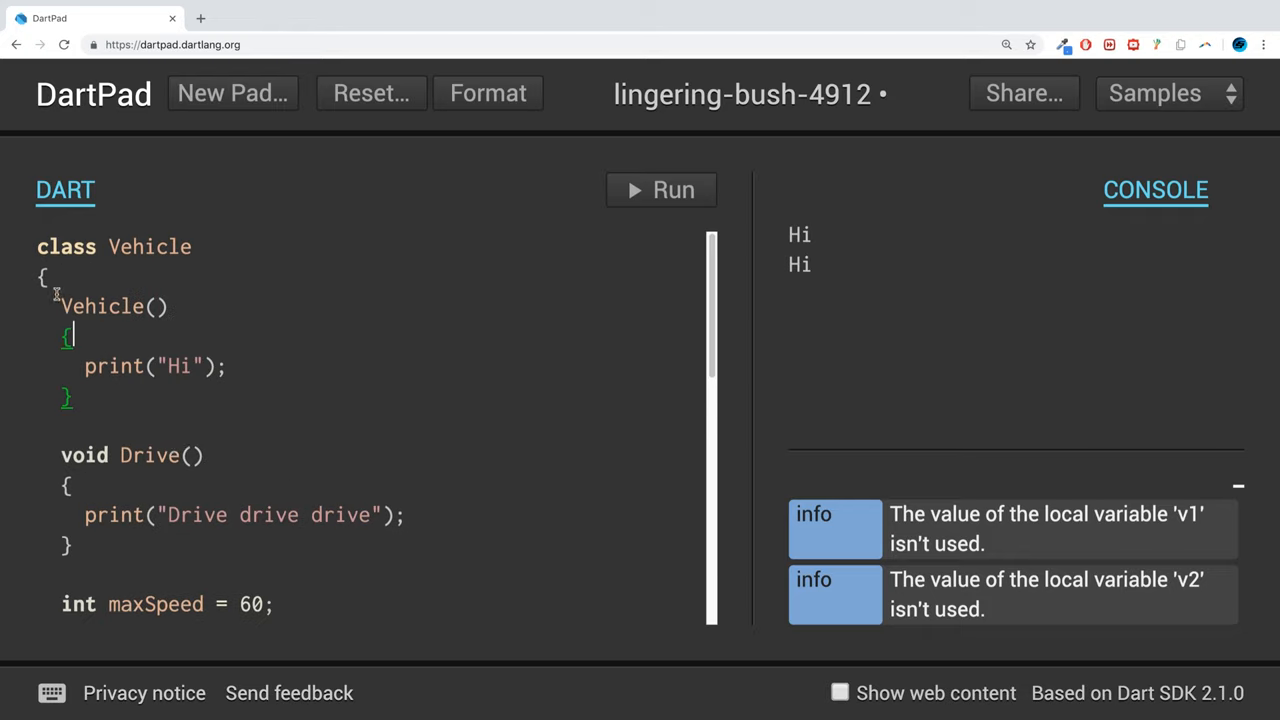
Give the Vehicle constructor an int speed parameter.
{"action": "left_click", "coordinate": [158, 306]}
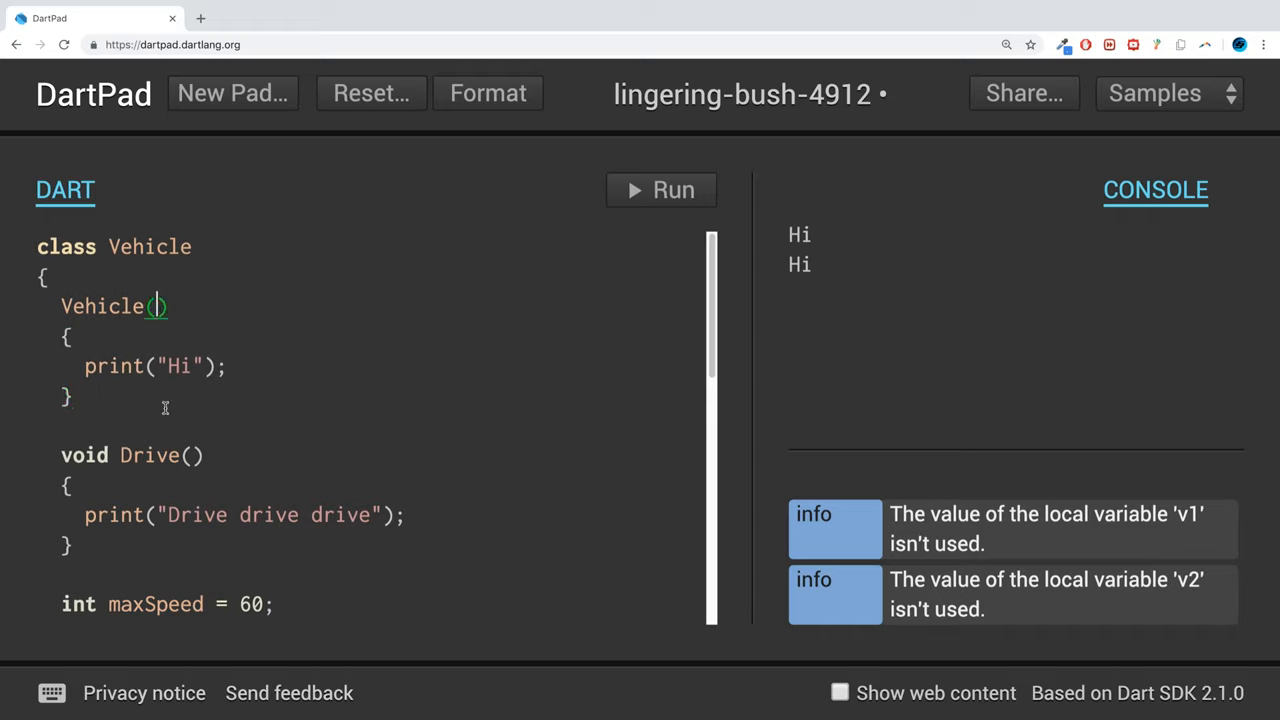
{"action": "type", "text": "int"}
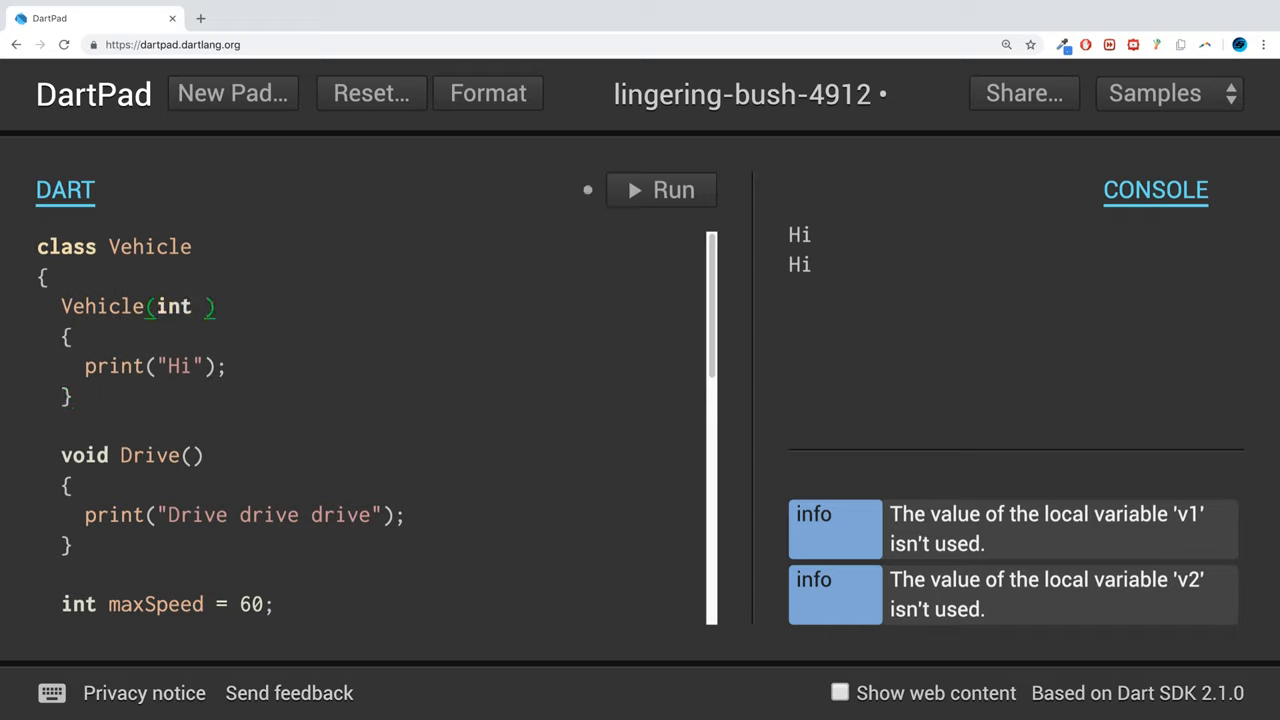
{"action": "left_click", "coordinate": [660, 190]}
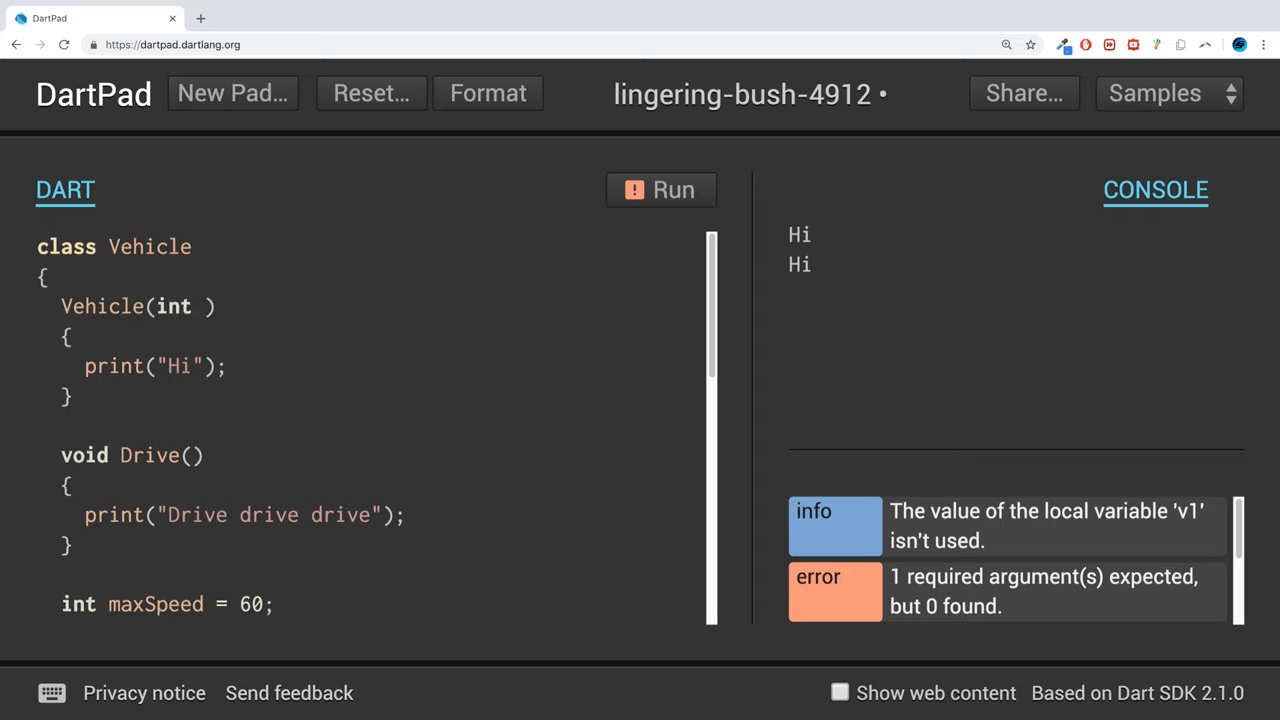
{"action": "type", "text": "spe"}
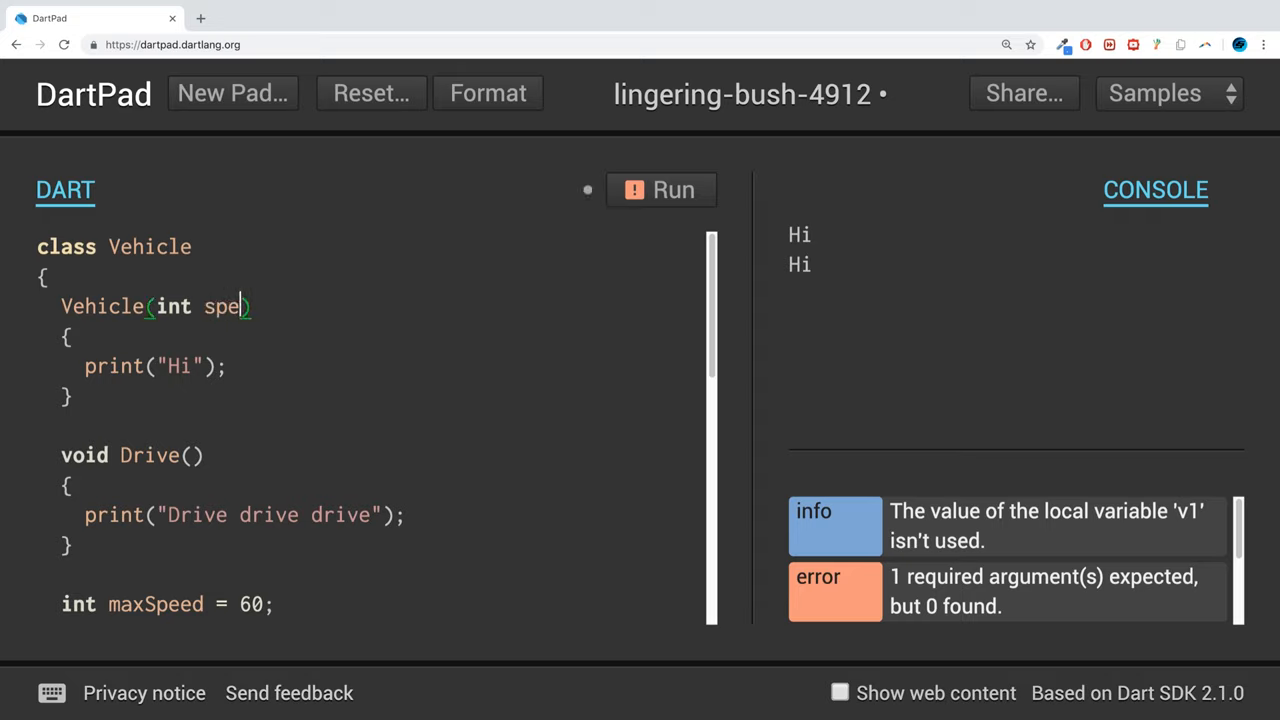
Create v1 in main as Vehicle(100).
{"action": "scroll", "scroll_direction": "down", "scroll_amount": 3}
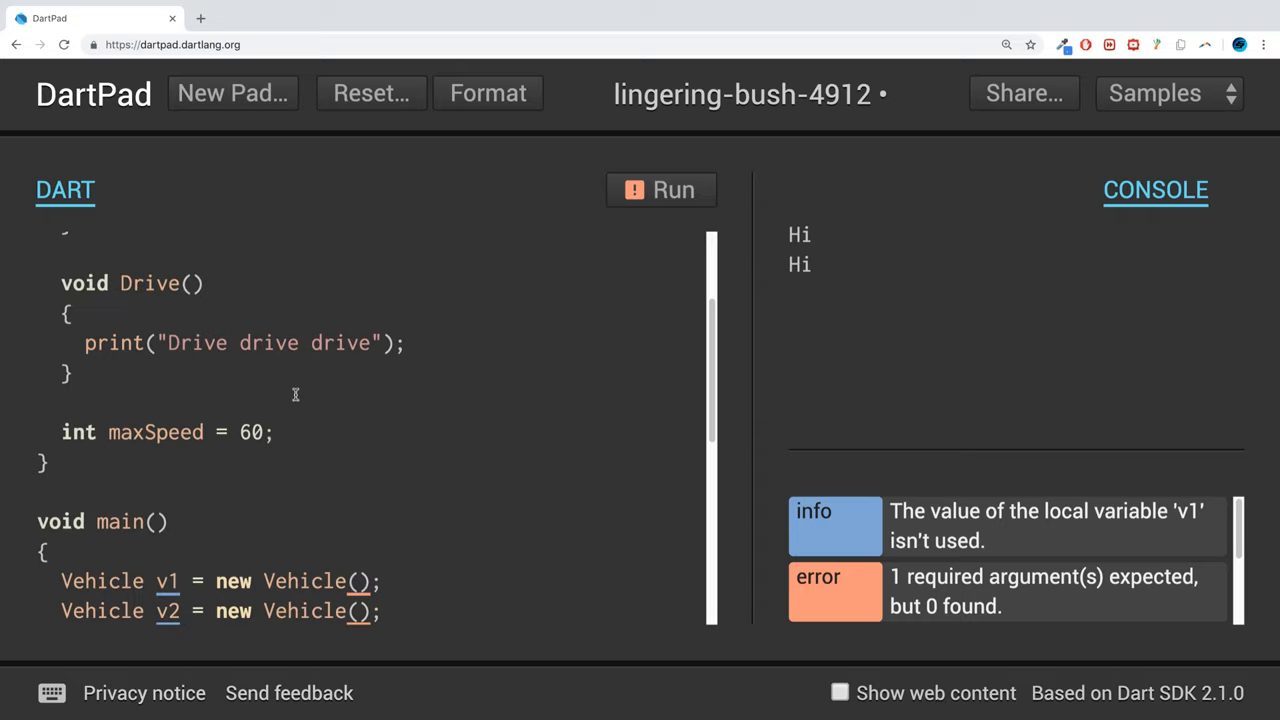
{"action": "scroll", "scroll_direction": "down", "scroll_amount": 3}
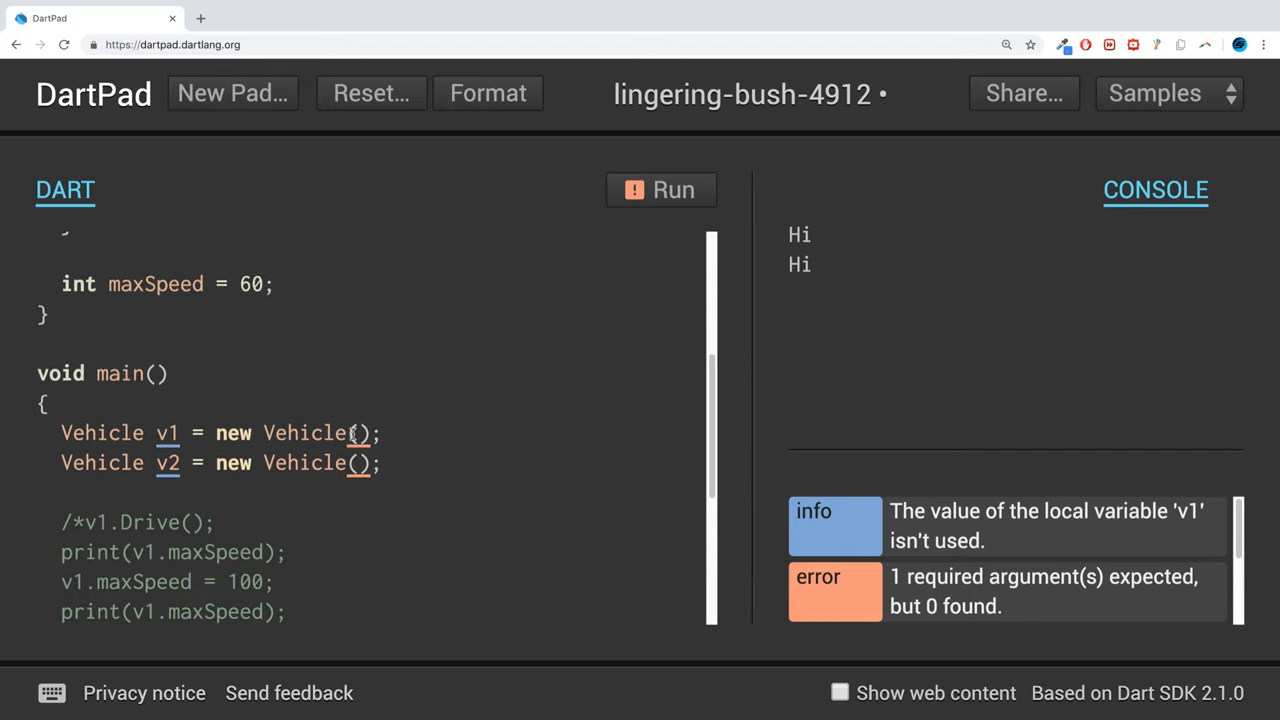
{"action": "type", "text": "100"}
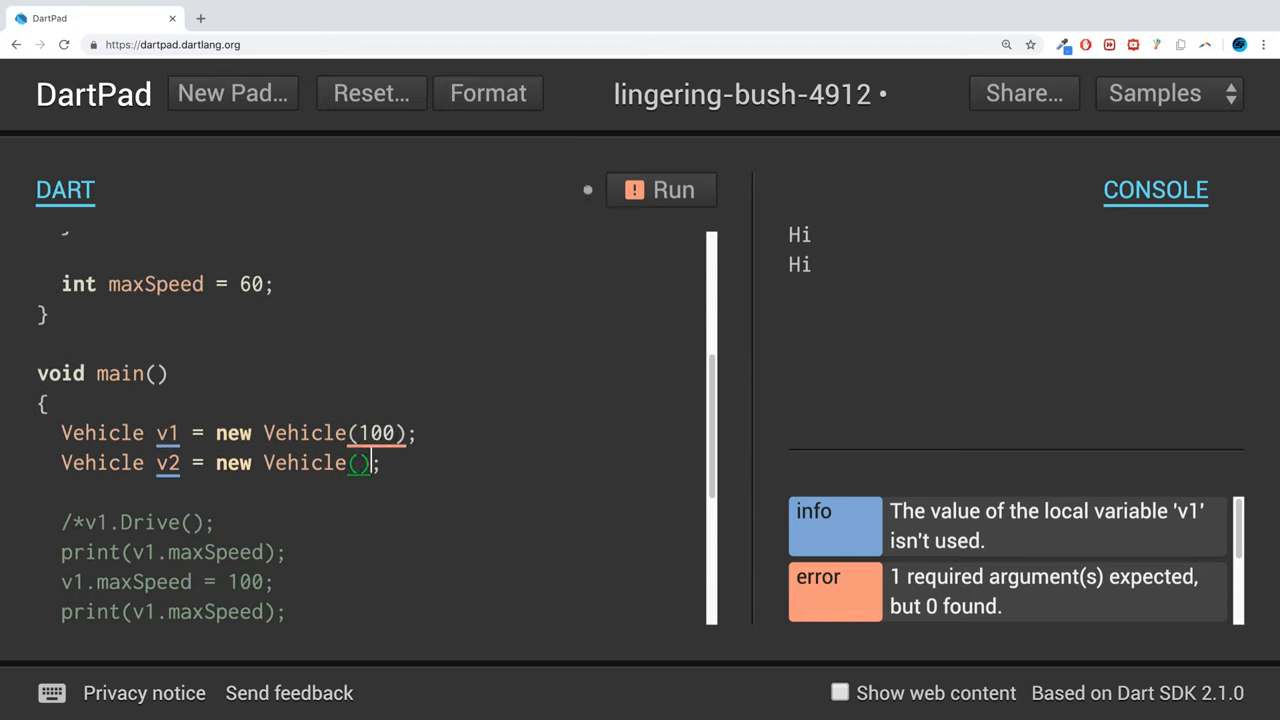
{"action": "scroll", "scroll_direction": "up", "scroll_amount": 3}
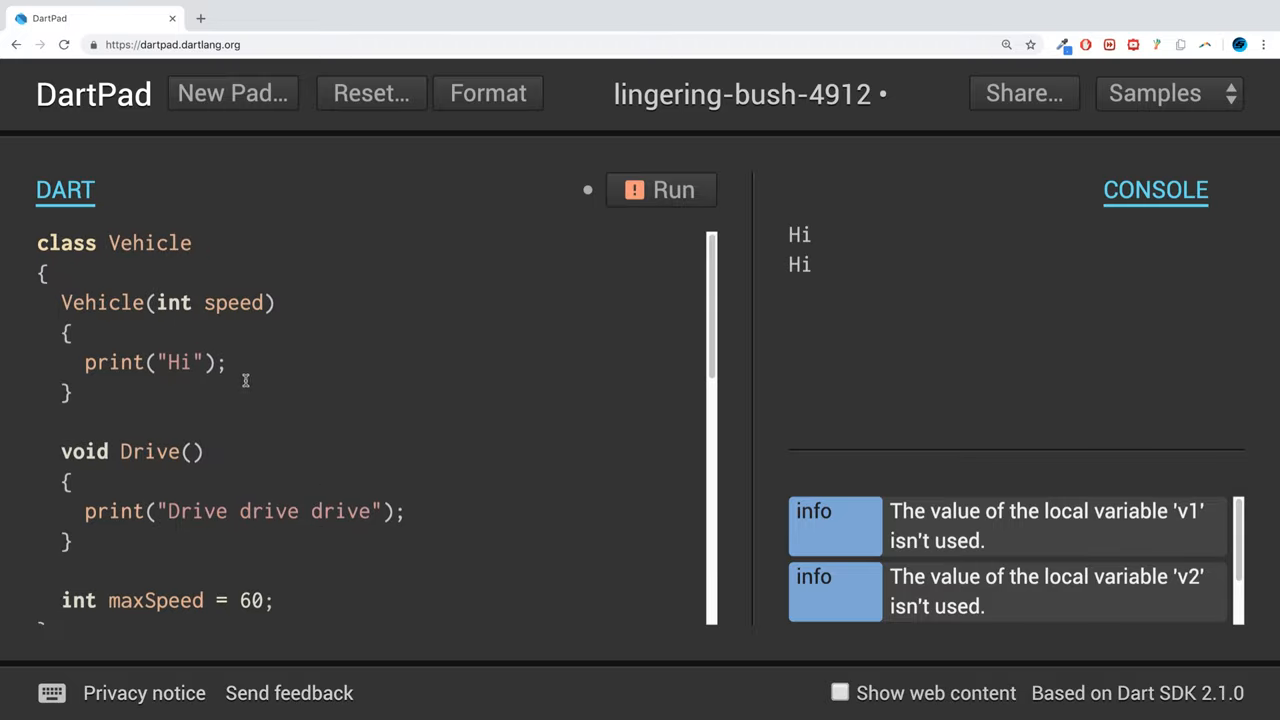
Add maxSpeed = speed; to the constructor body after print("Hi").
{"action": "left_click", "coordinate": [660, 190]}
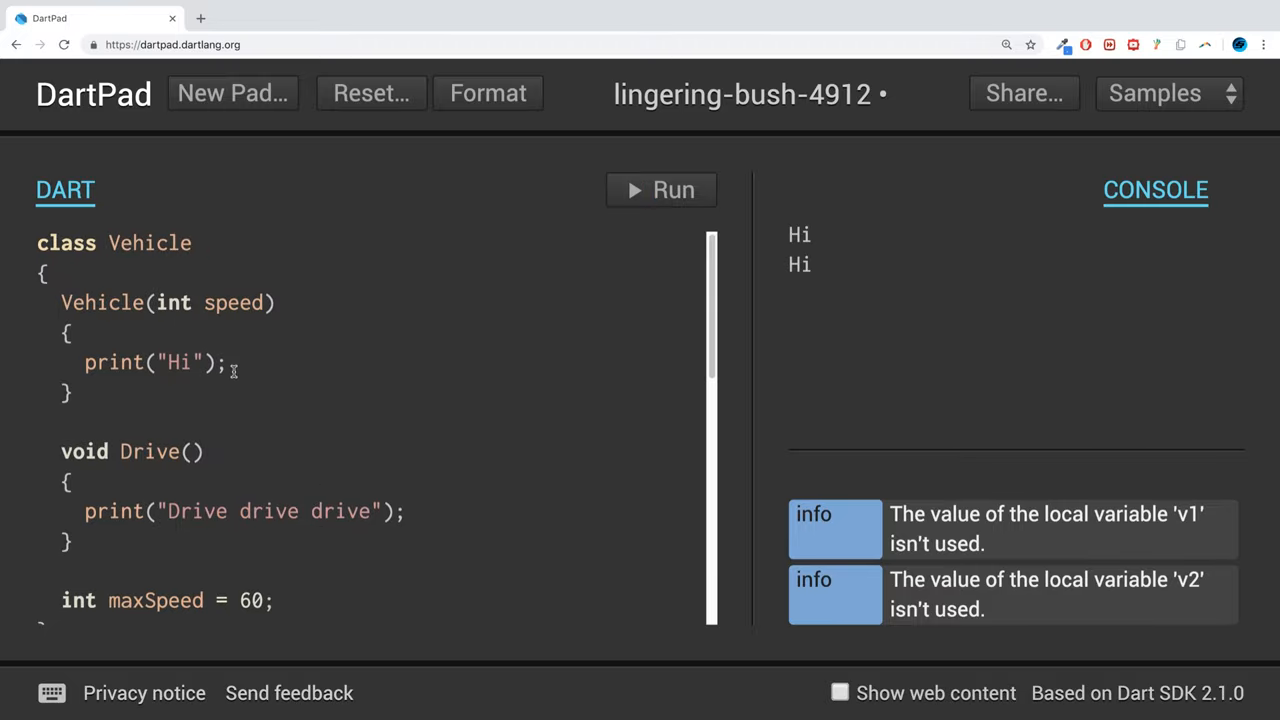
{"action": "type", "text": "maxS"}
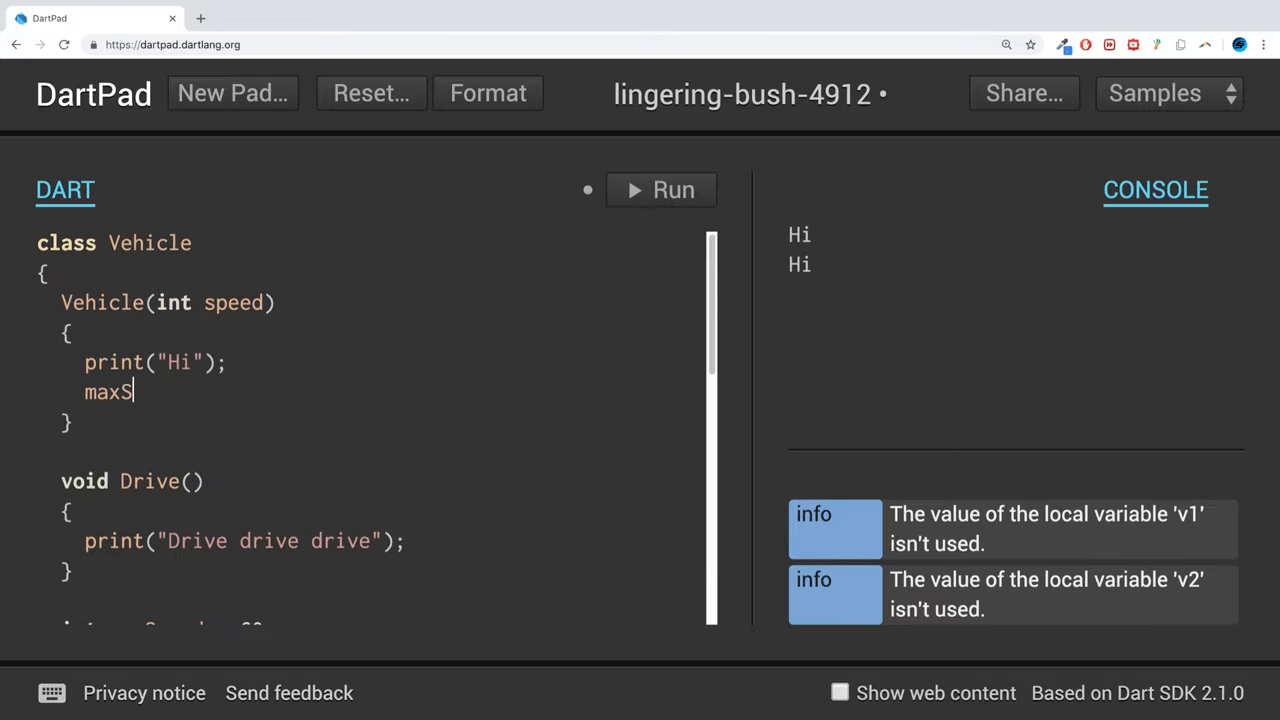
{"action": "type", "text": "peed = speed;"}
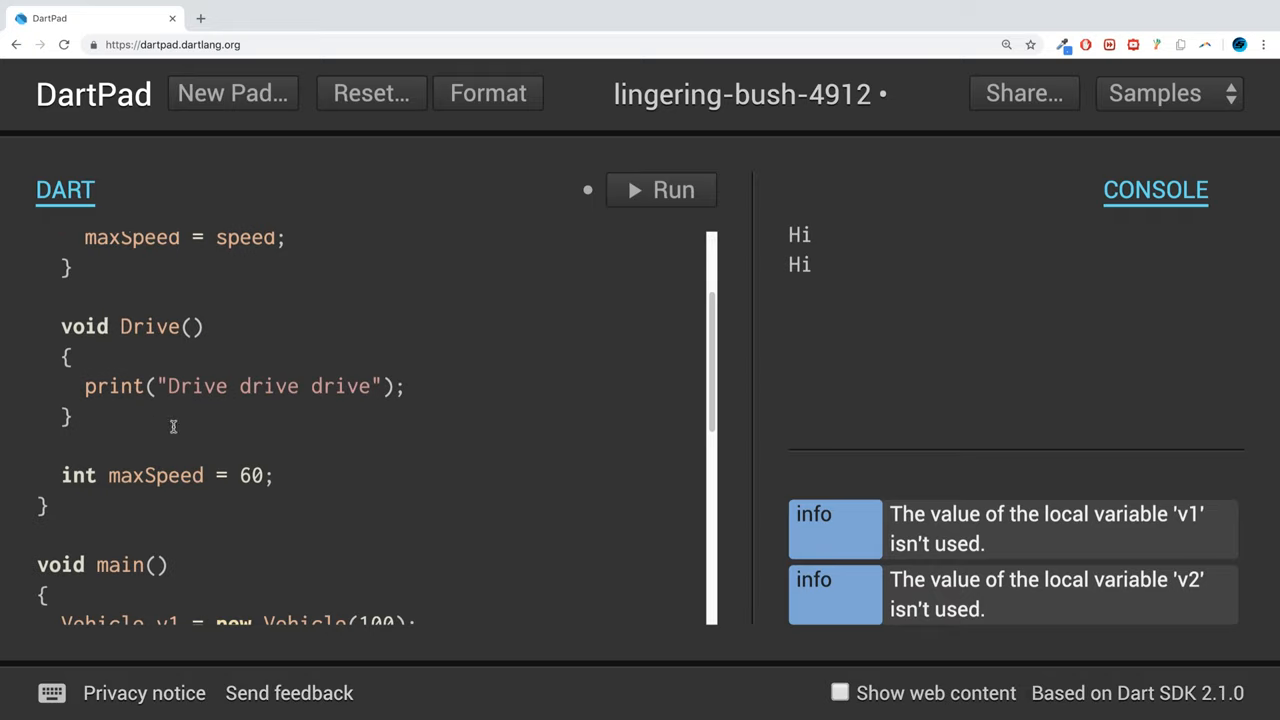
{"action": "scroll", "scroll_direction": "up", "scroll_amount": 3}
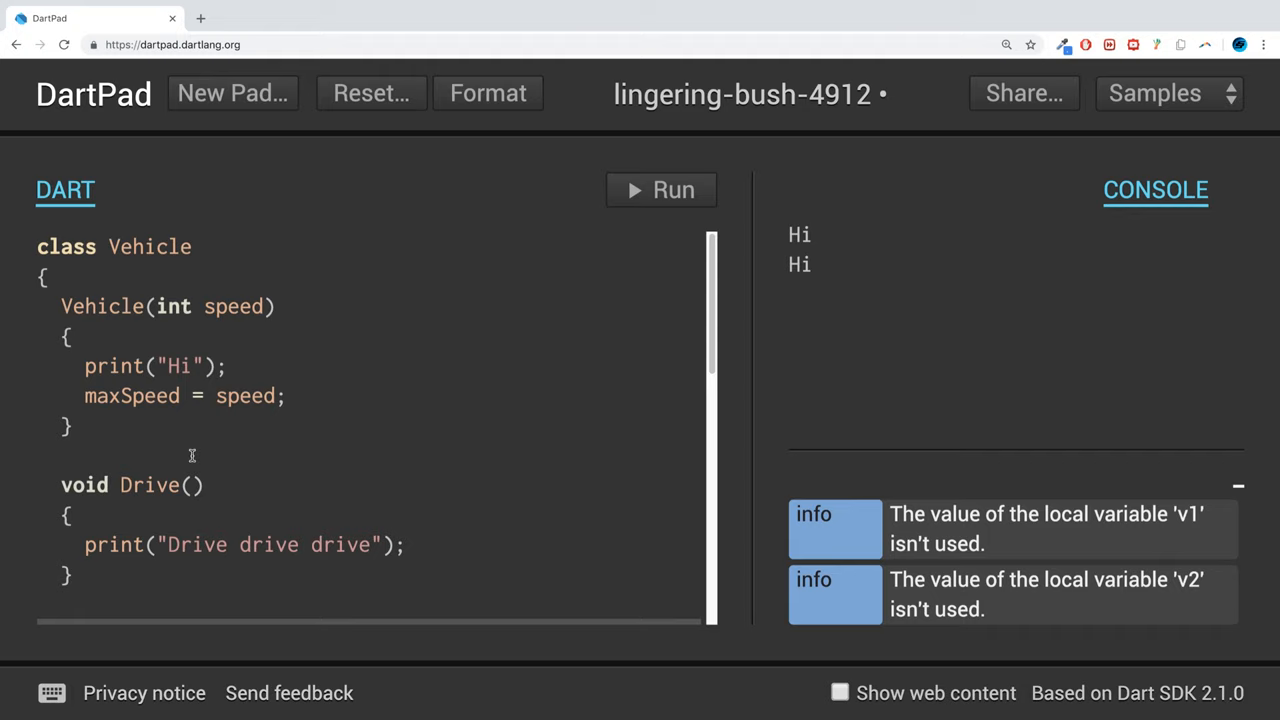
{"action": "scroll", "scroll_direction": "down", "scroll_amount": 3}
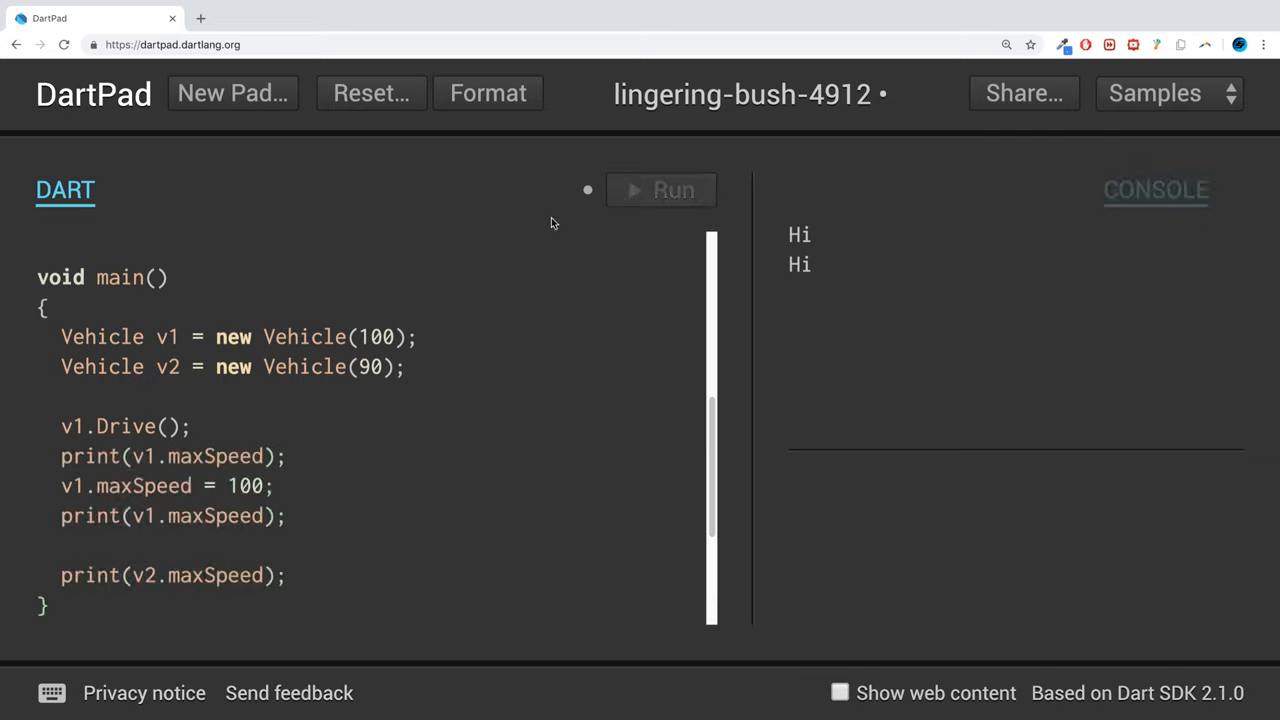
Run with v2 at 70, printing Drive drive drive, 100, 100 and 70.
{"action": "left_click", "coordinate": [660, 190]}
{"action": "type", "text": "7"}
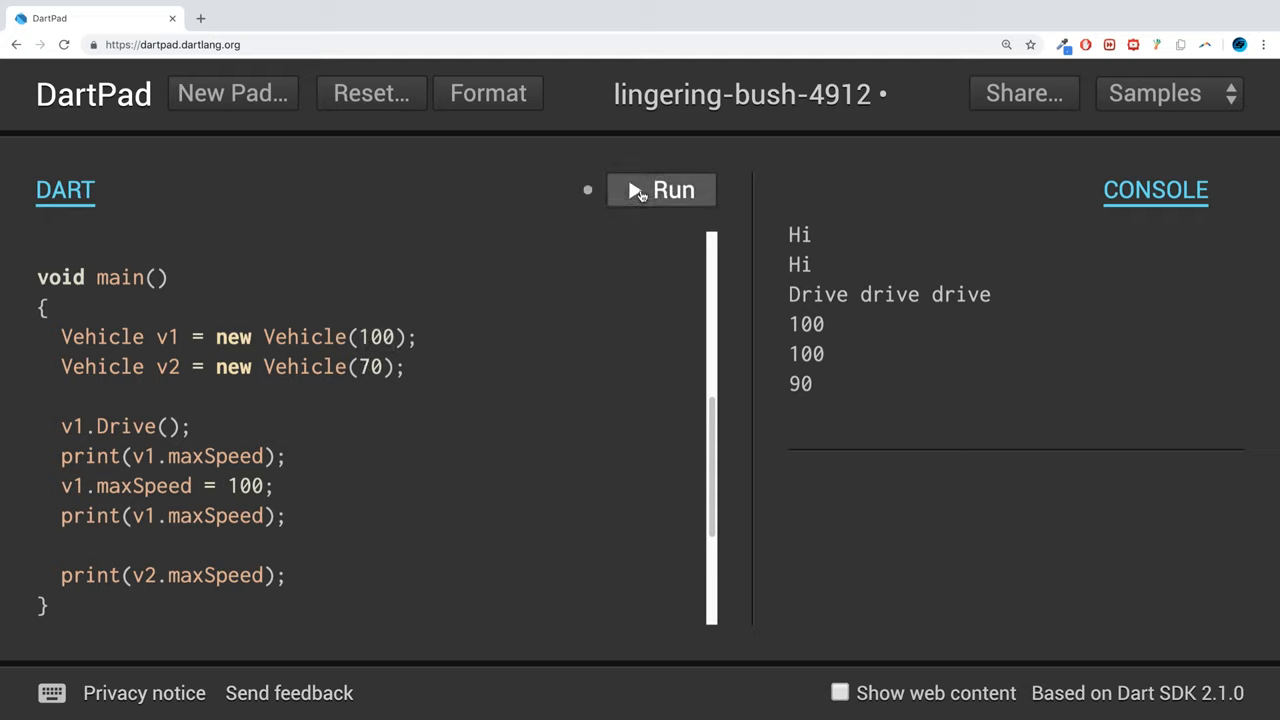
{"action": "left_click", "coordinate": [661, 190]}
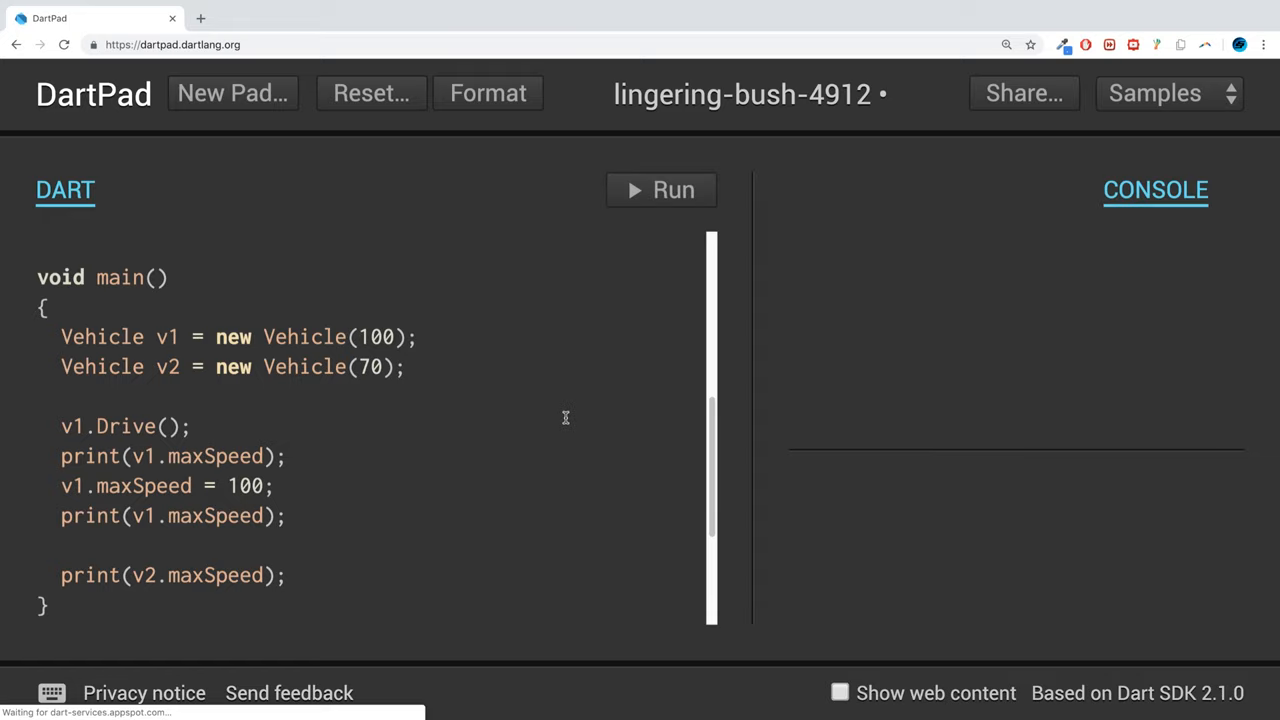
{"action": "left_click", "coordinate": [660, 190]}
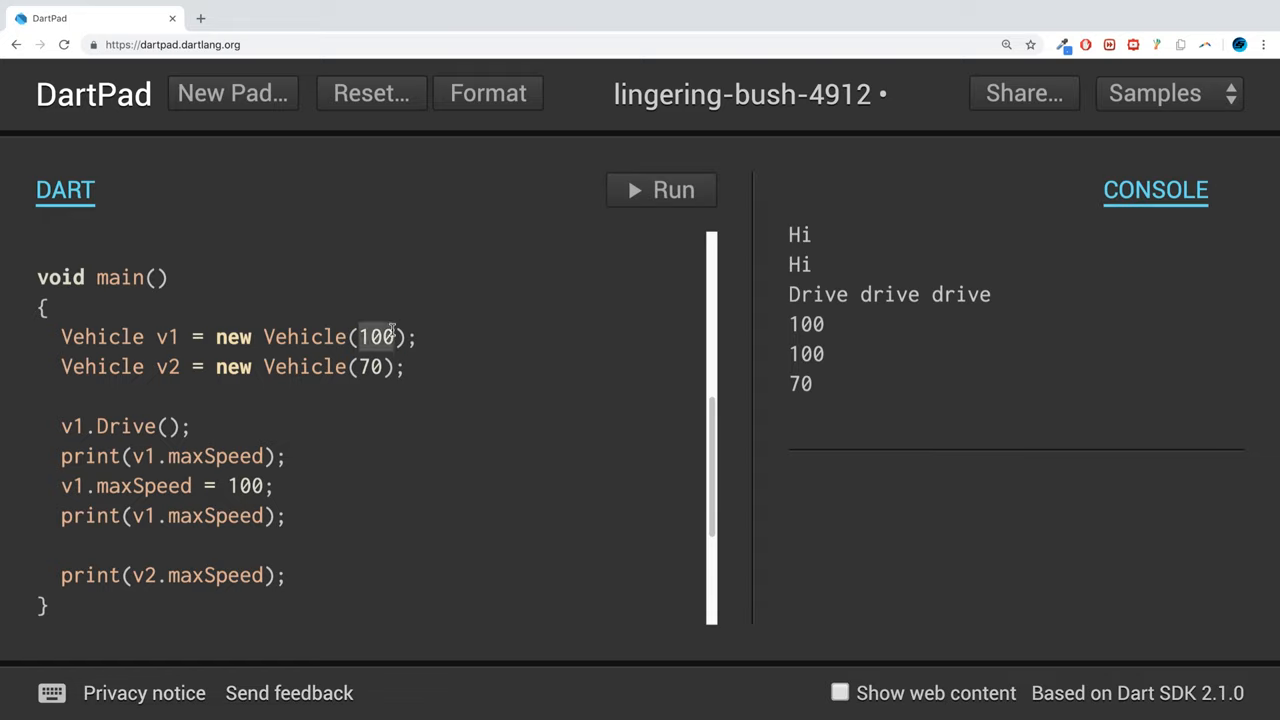
{"action": "scroll", "scroll_direction": "up", "scroll_amount": 3}
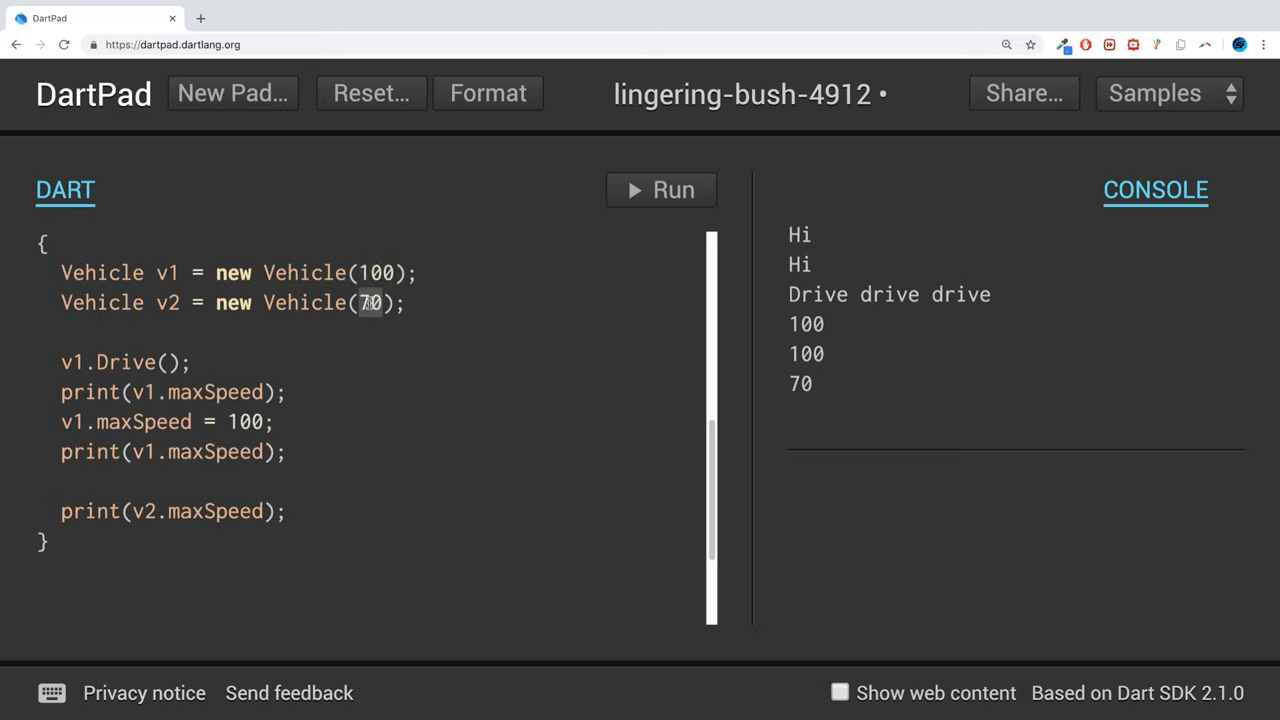
Change v2 to 90 and v1.maxSpeed to 89, then run to print 100, 89, 90.
{"action": "type", "text": "90"}
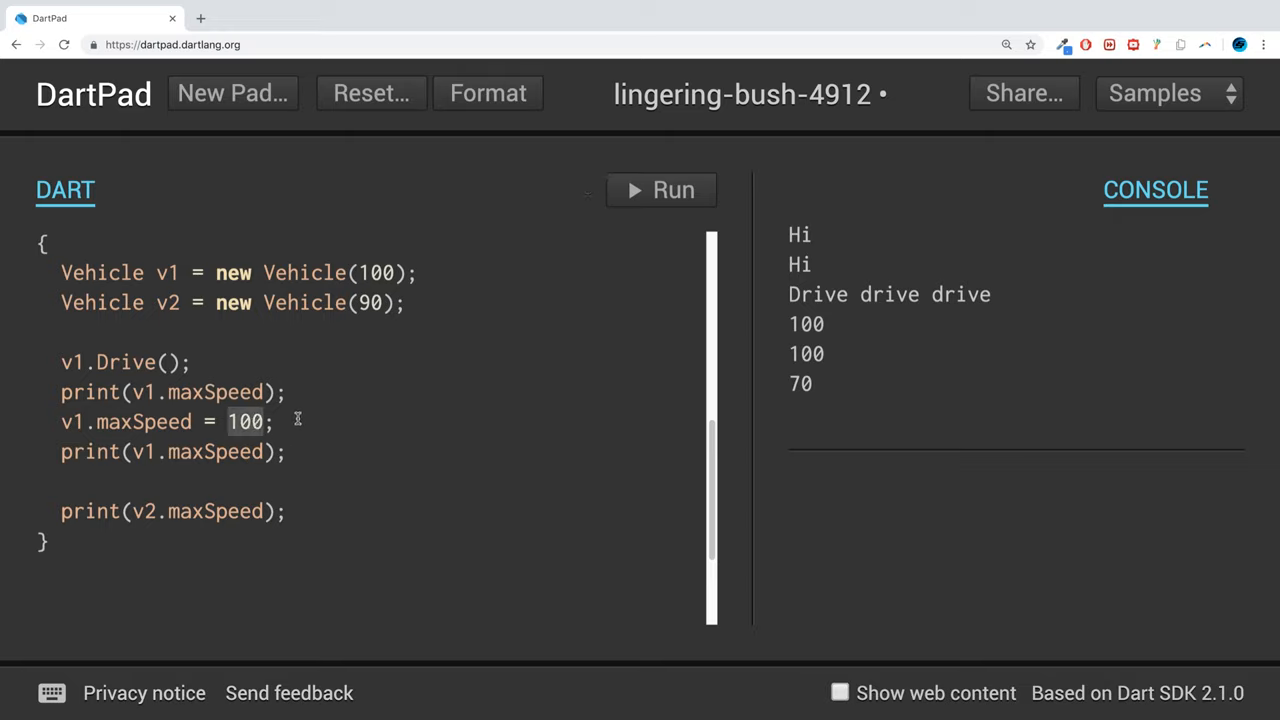
{"action": "type", "text": "89"}
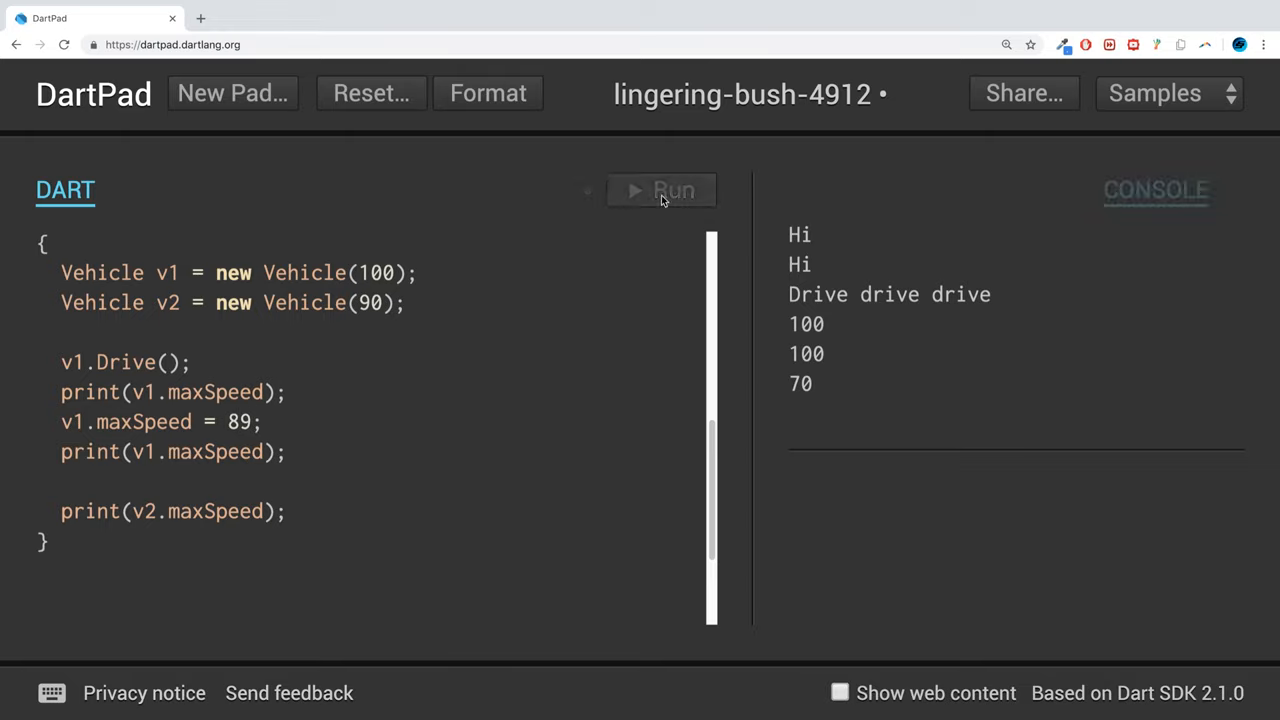
{"action": "left_click", "coordinate": [660, 190]}
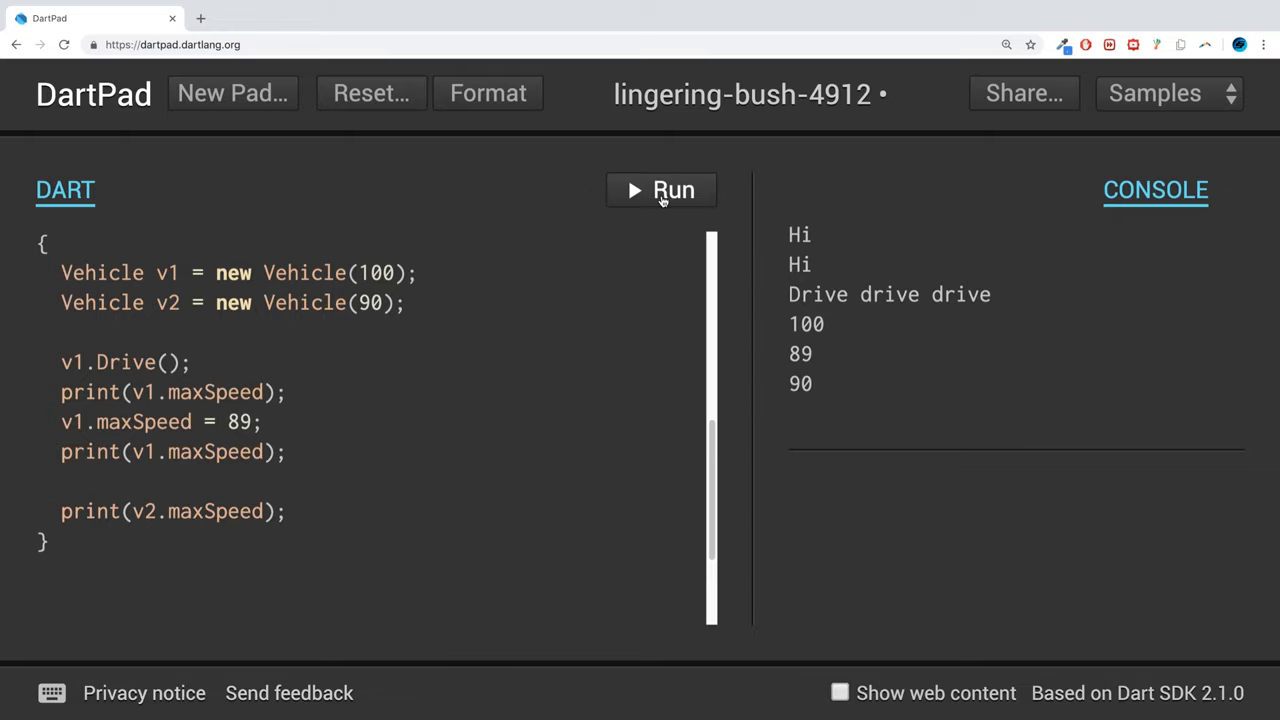
{"action": "double_click", "coordinate": [806, 323]}
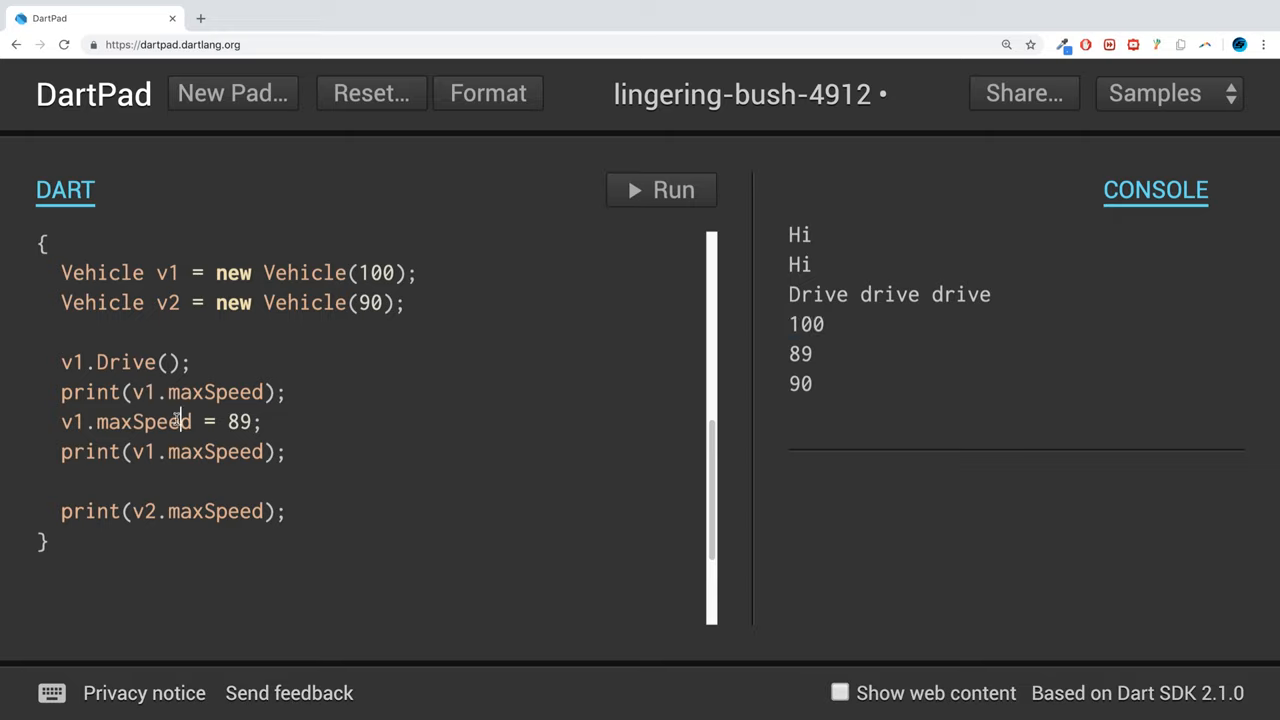
{"action": "left_click", "coordinate": [145, 421]}
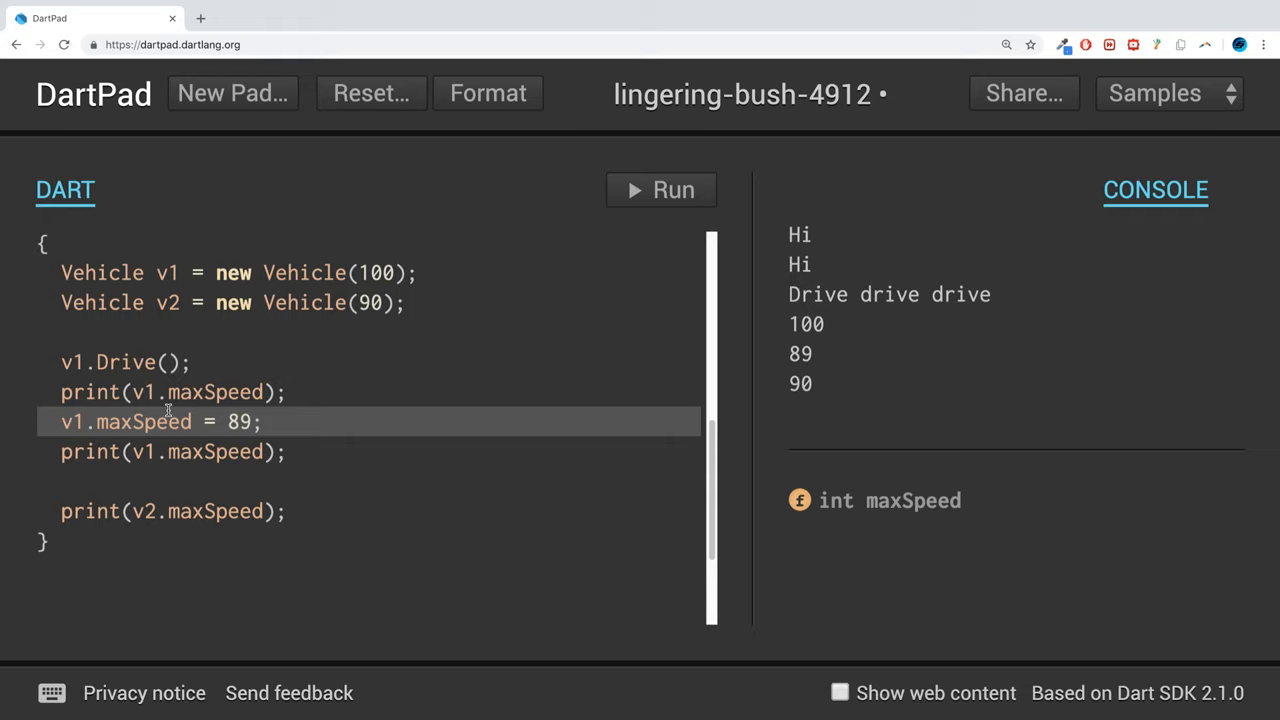
{"action": "double_click", "coordinate": [800, 382]}
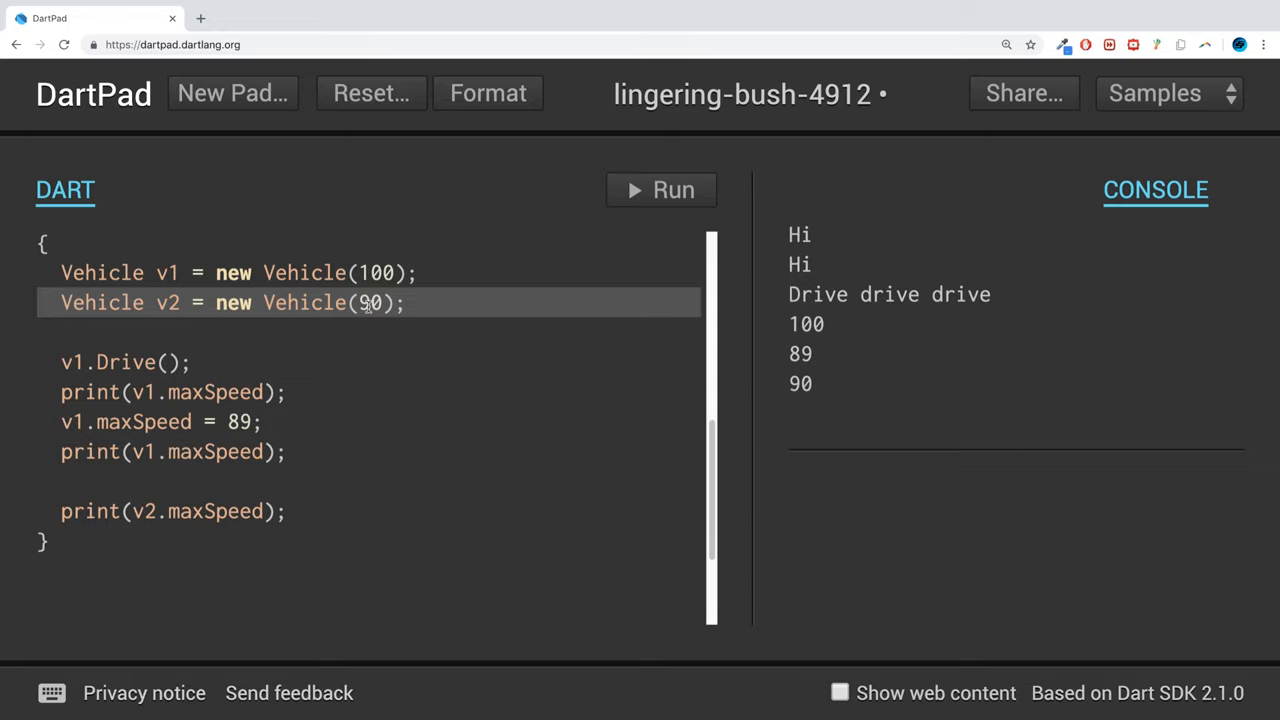
{"action": "scroll", "scroll_direction": "up", "scroll_amount": 3}
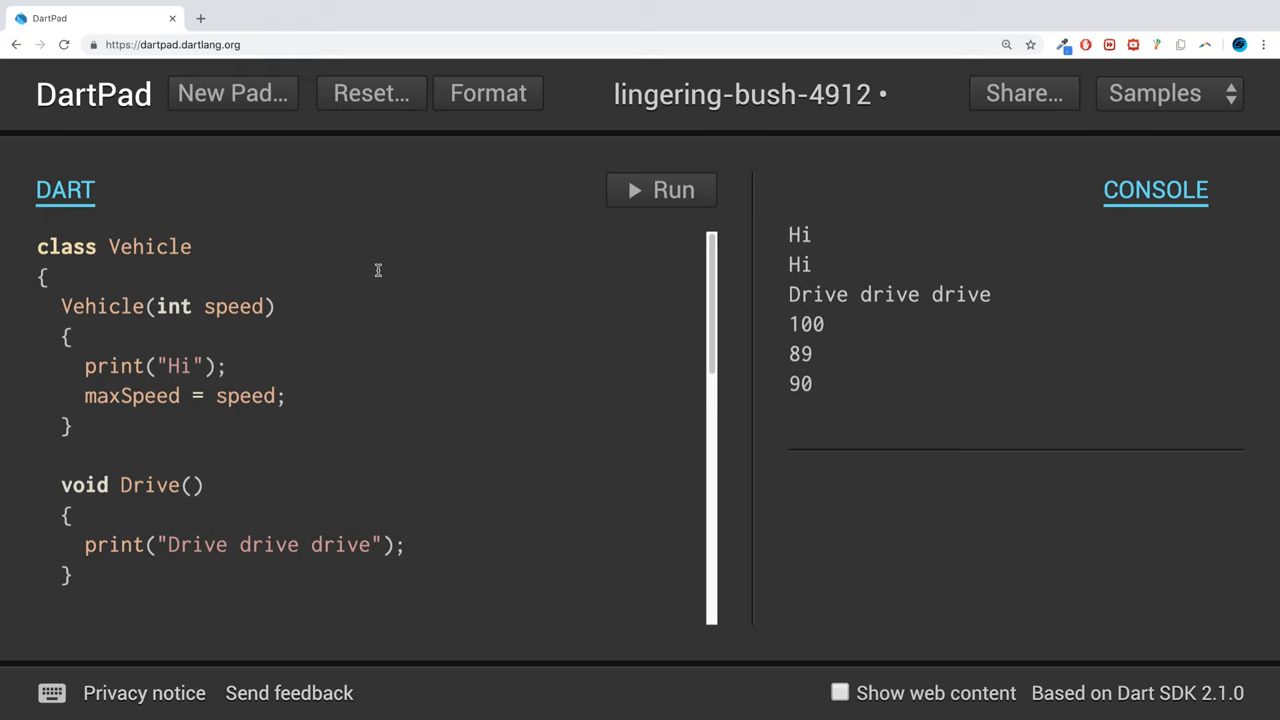
{"action": "scroll", "scroll_direction": "down", "scroll_amount": 3}
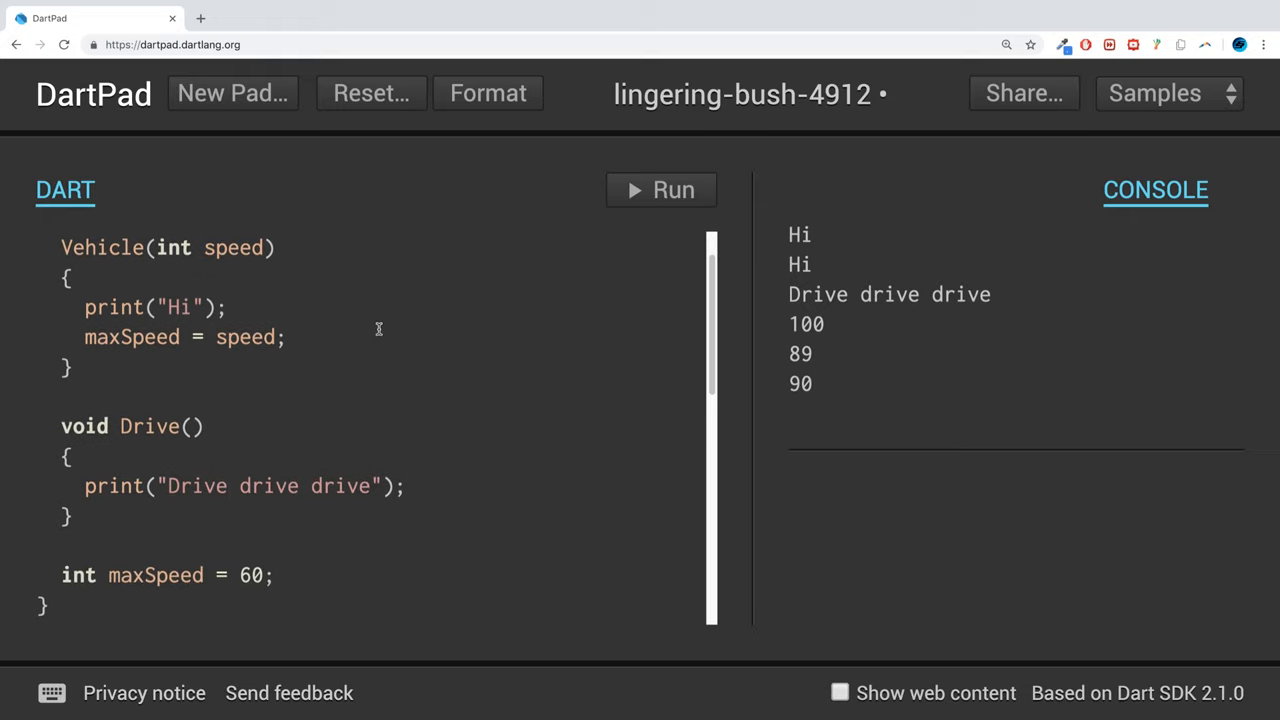